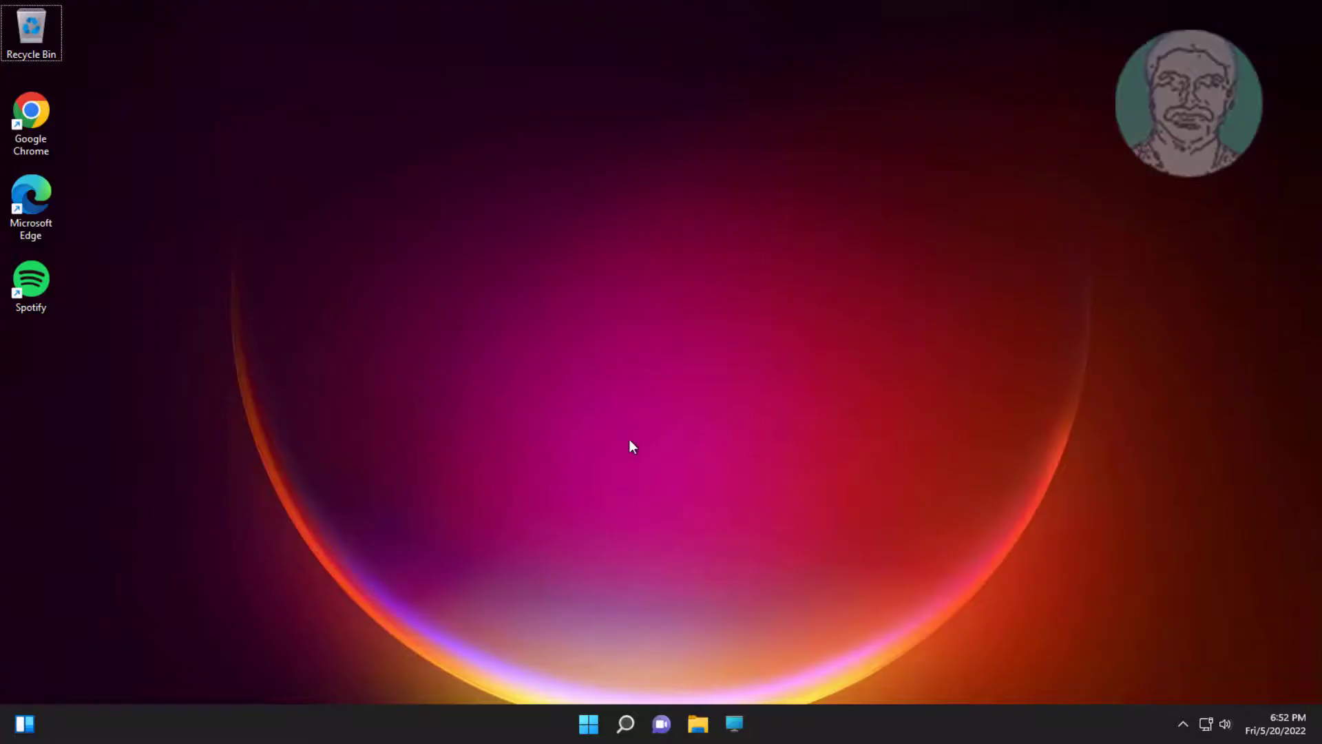
mouse_move(634, 483)
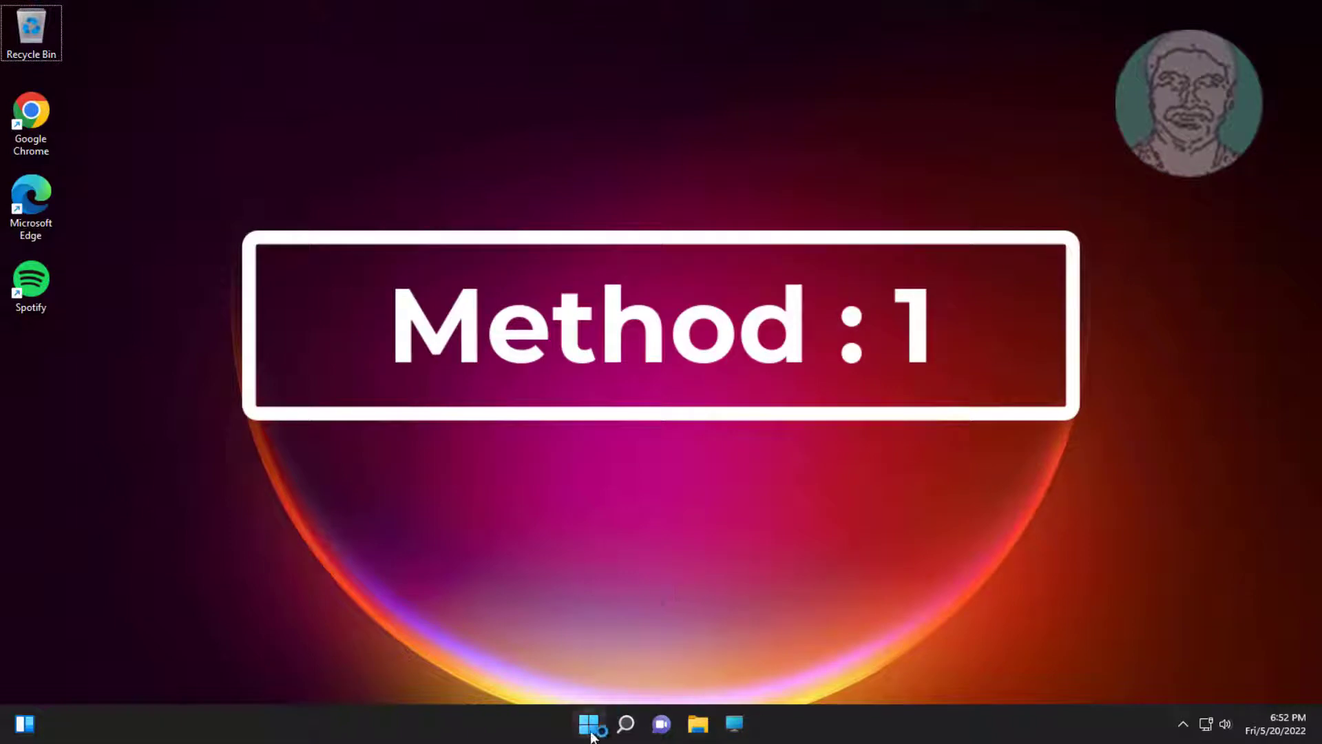
Open Settings and navigate to Time & language, then the Date & time page.
left_click(589, 724)
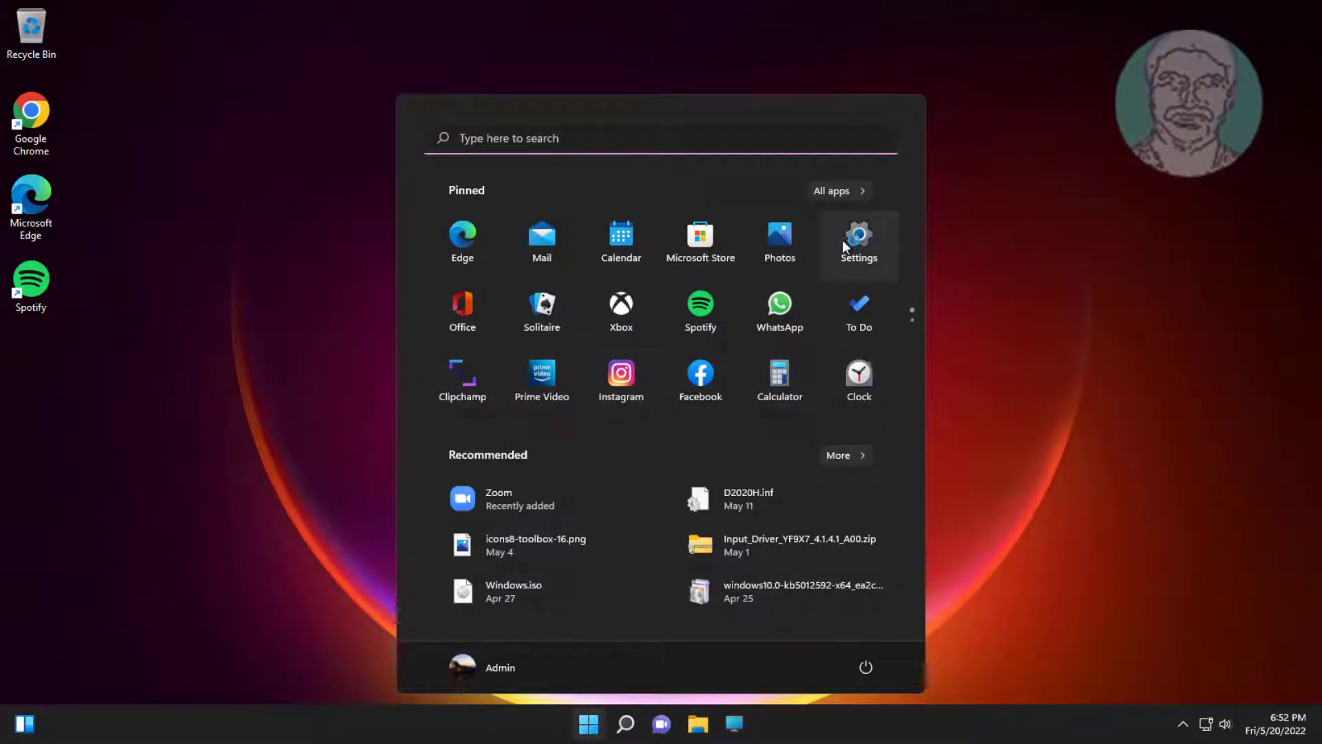
mouse_move(859, 241)
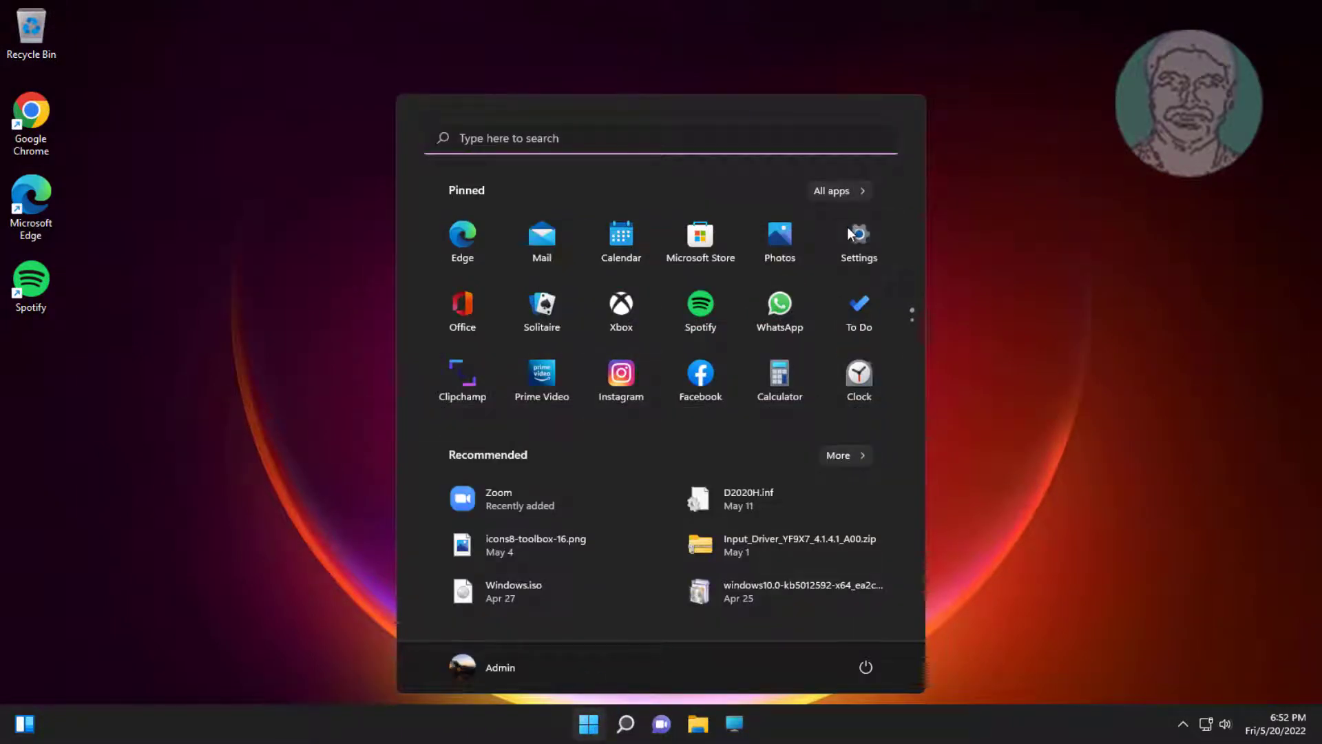
left_click(857, 234)
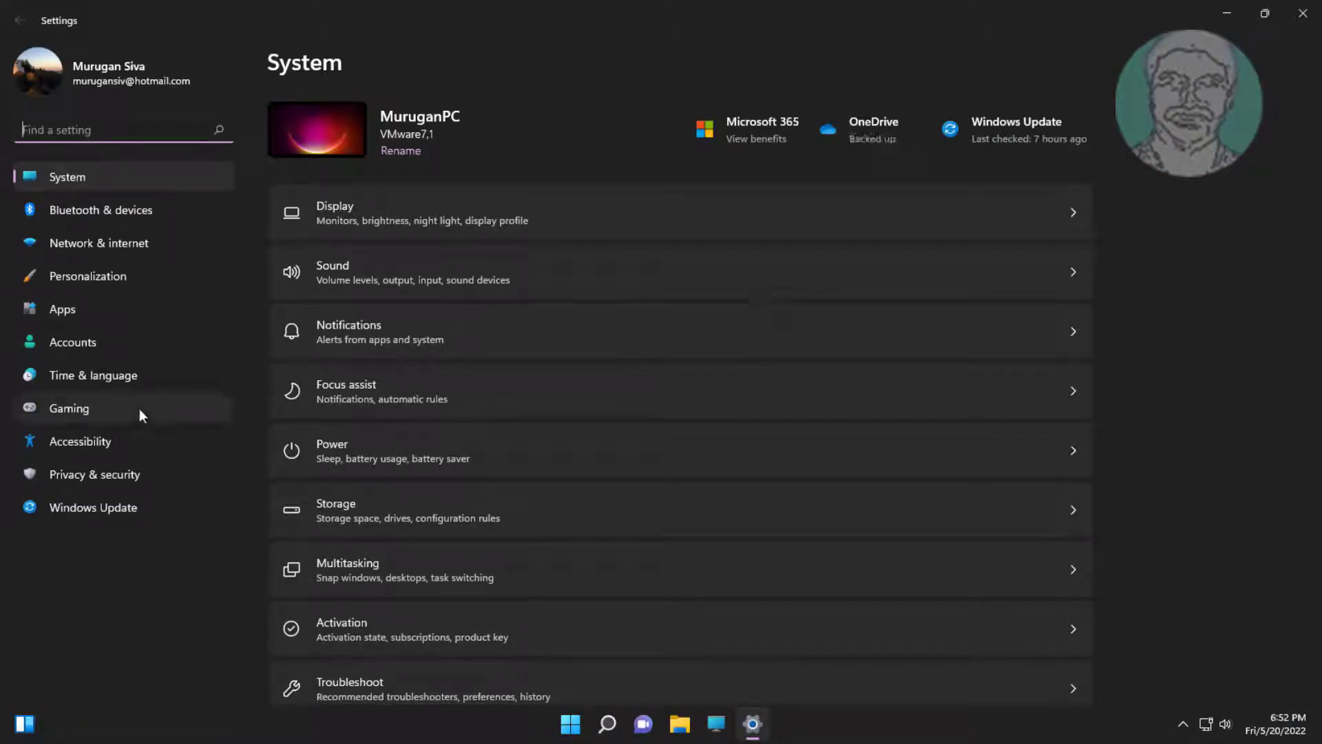
left_click(93, 375)
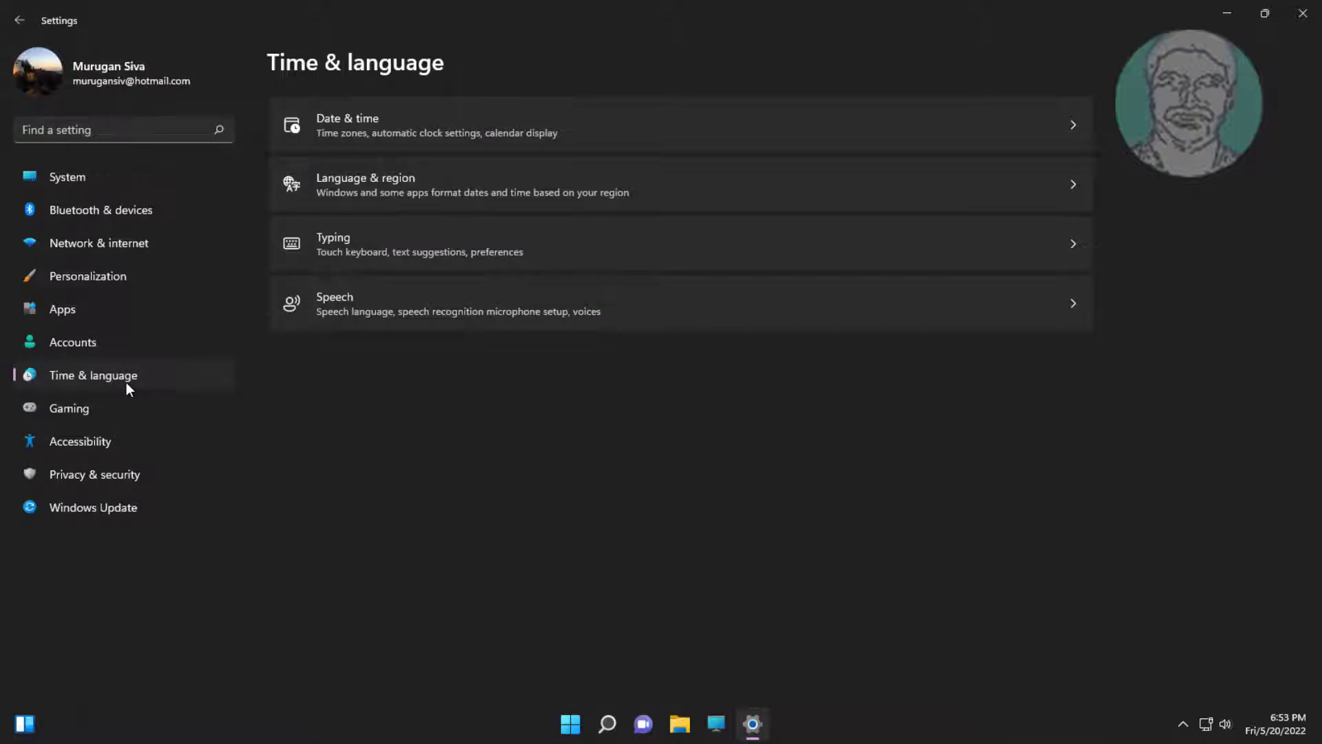
mouse_move(451, 132)
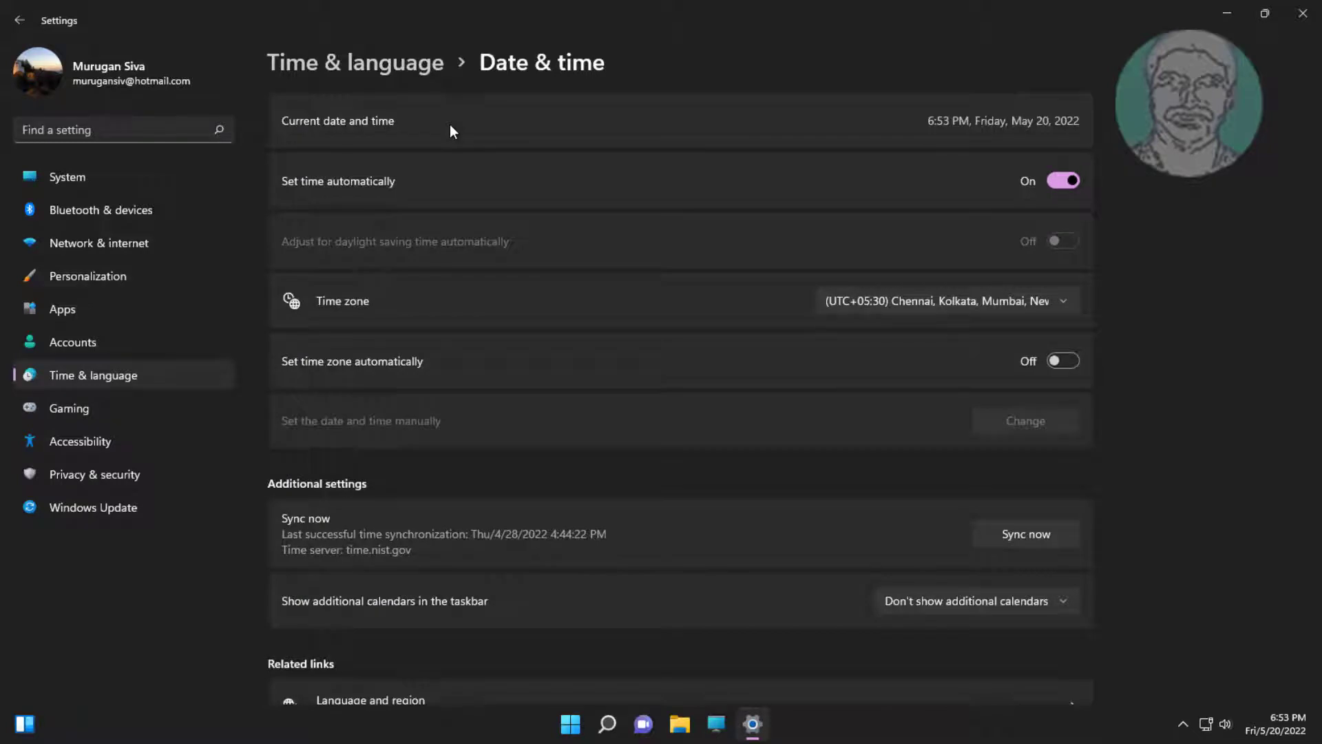
mouse_move(571, 296)
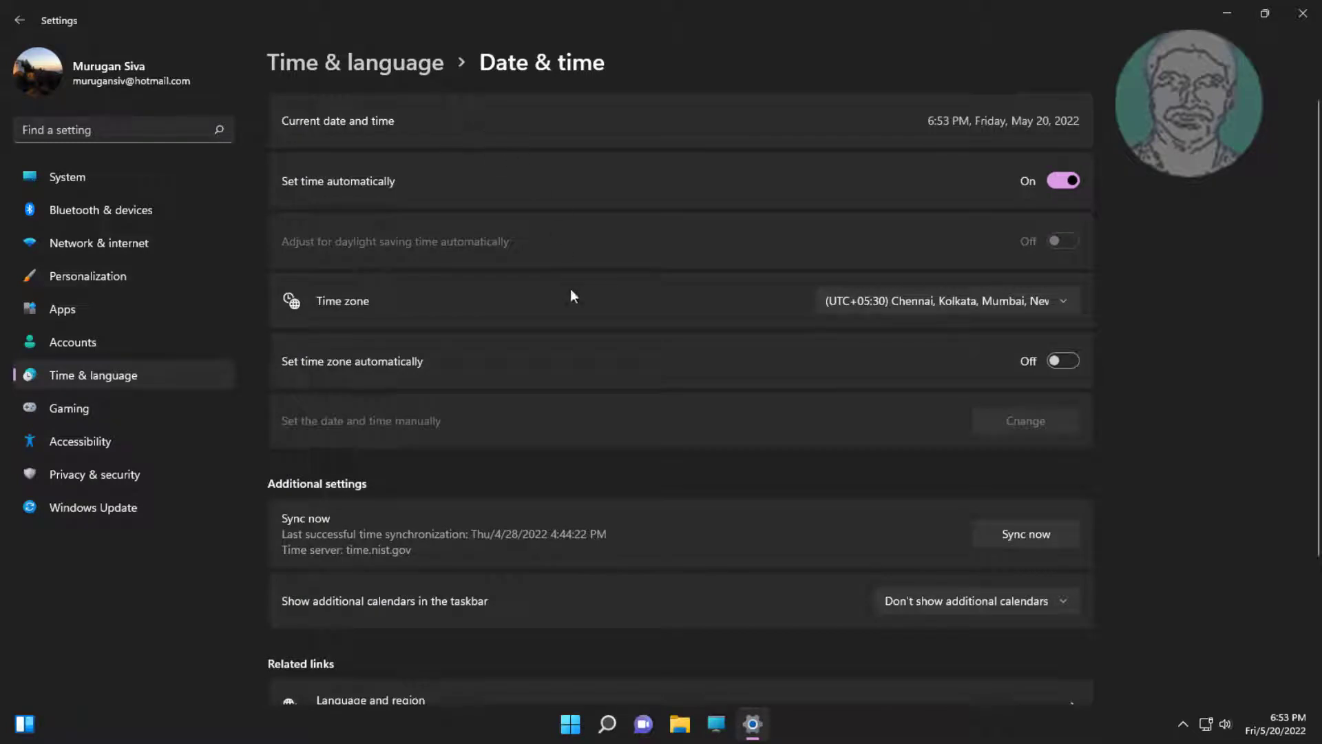
mouse_move(528, 473)
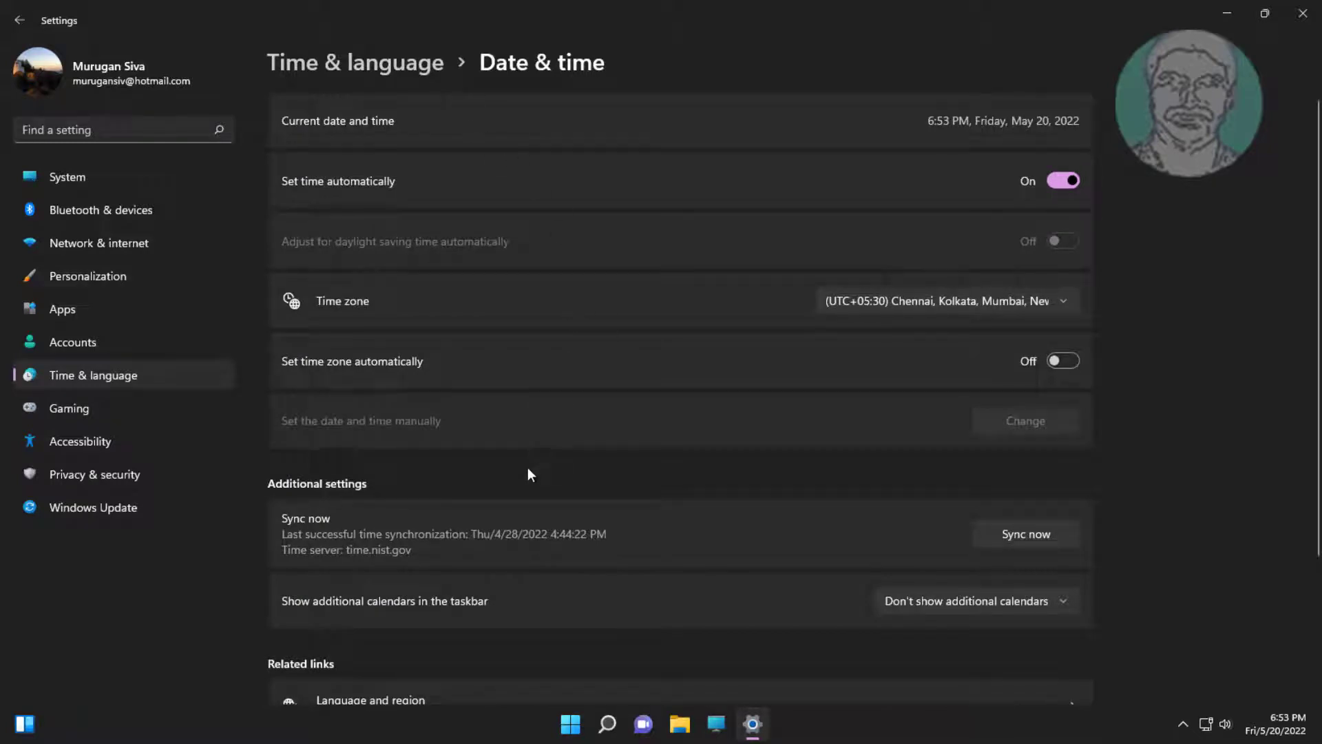
scroll("down", 3)
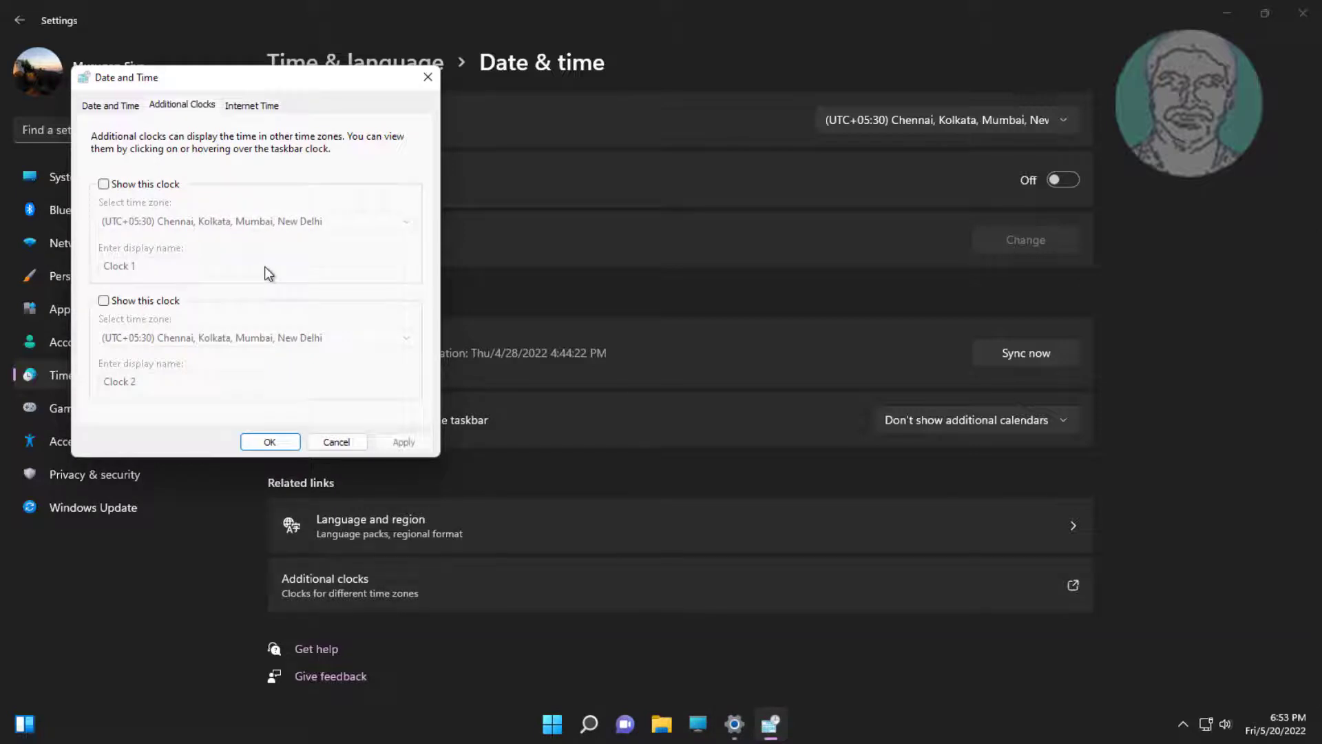
mouse_move(186, 123)
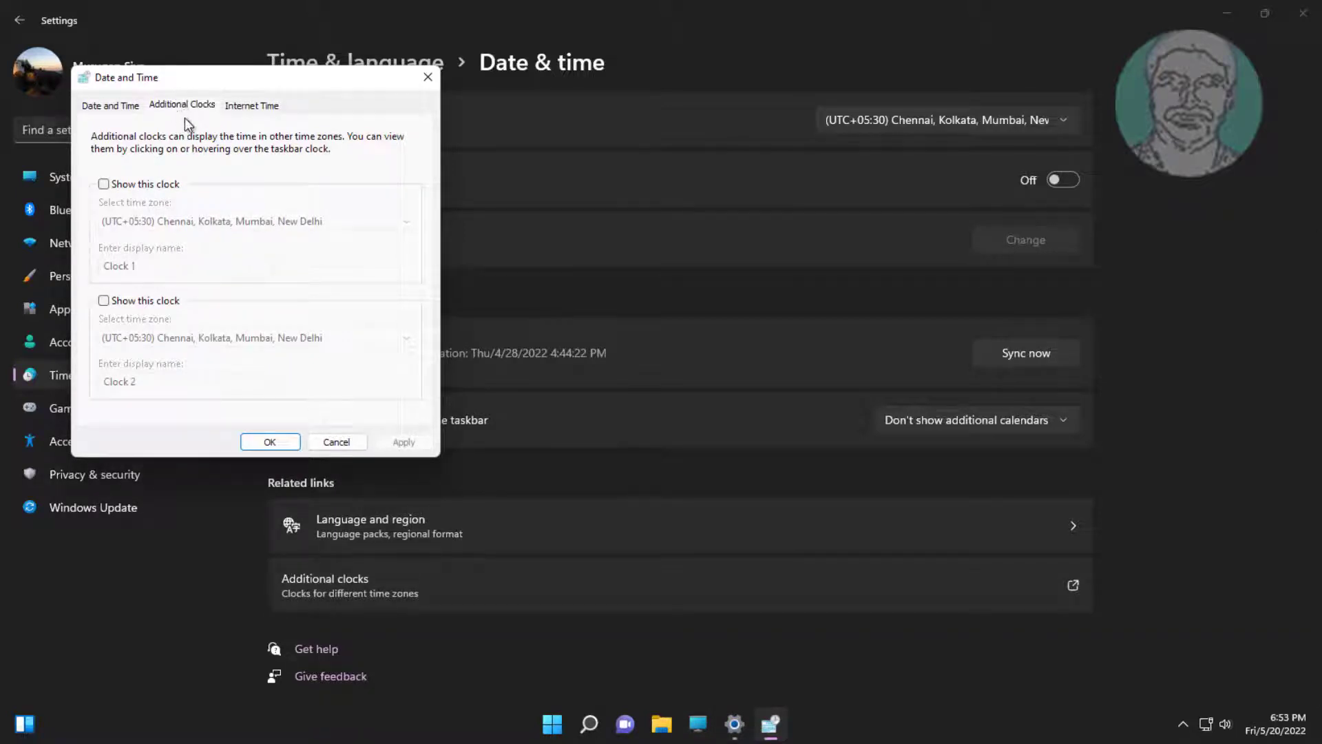
Tick Show this clock for the first additional clock and confirm with OK.
left_click(103, 184)
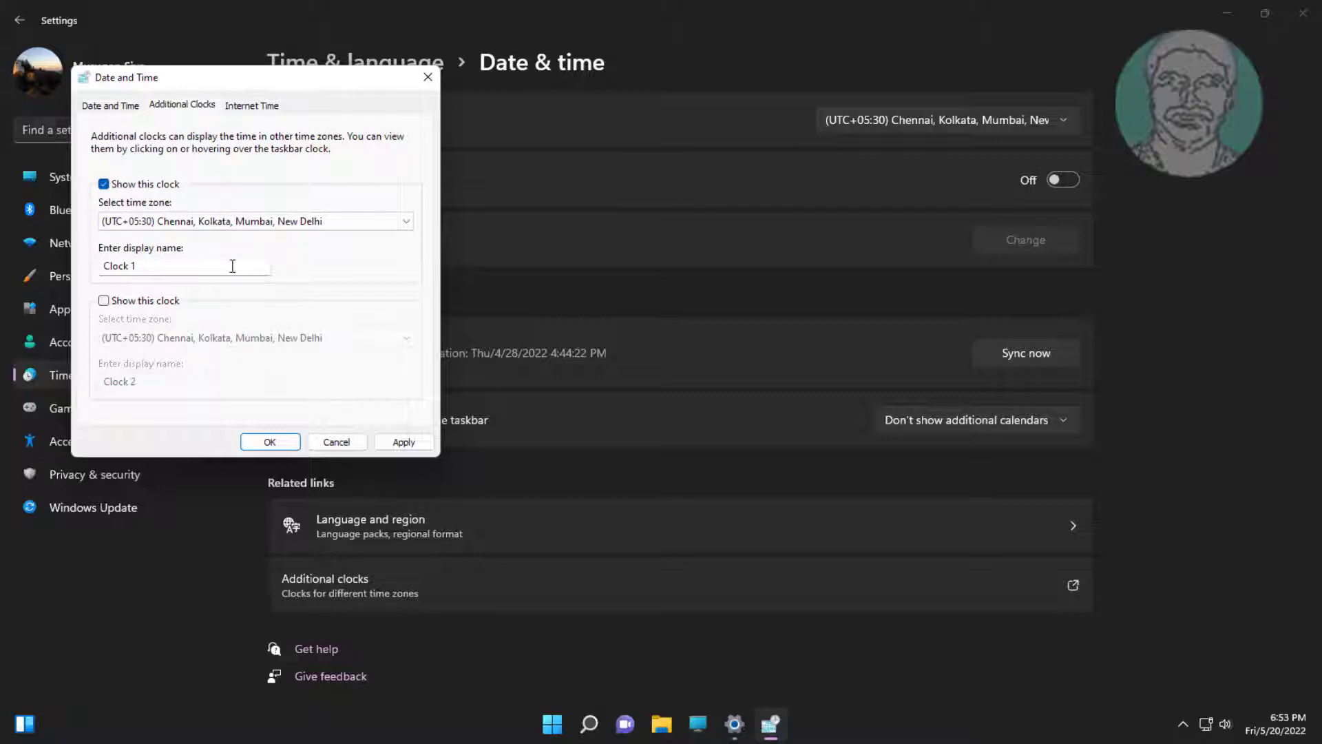
left_click(403, 442)
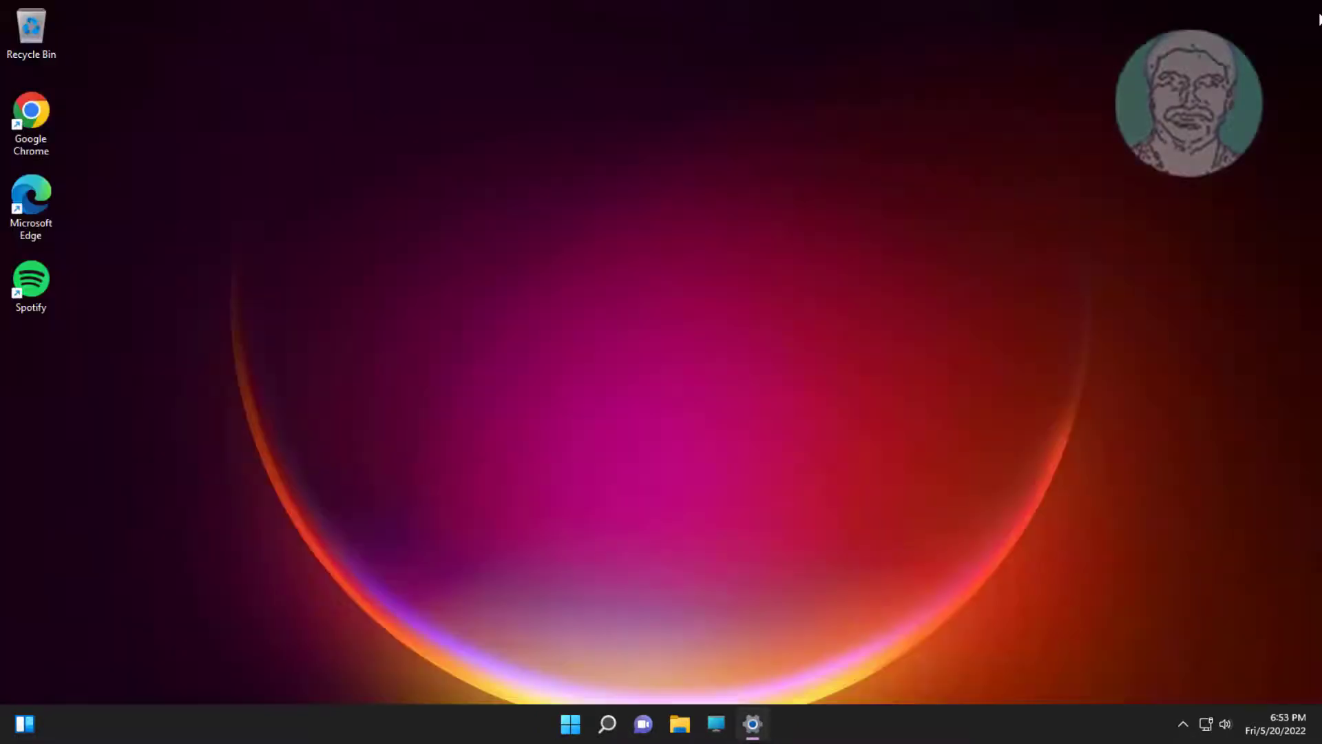
In Personalization > Taskbar, switch Automatically hide the taskbar on, then back off.
left_click(570, 724)
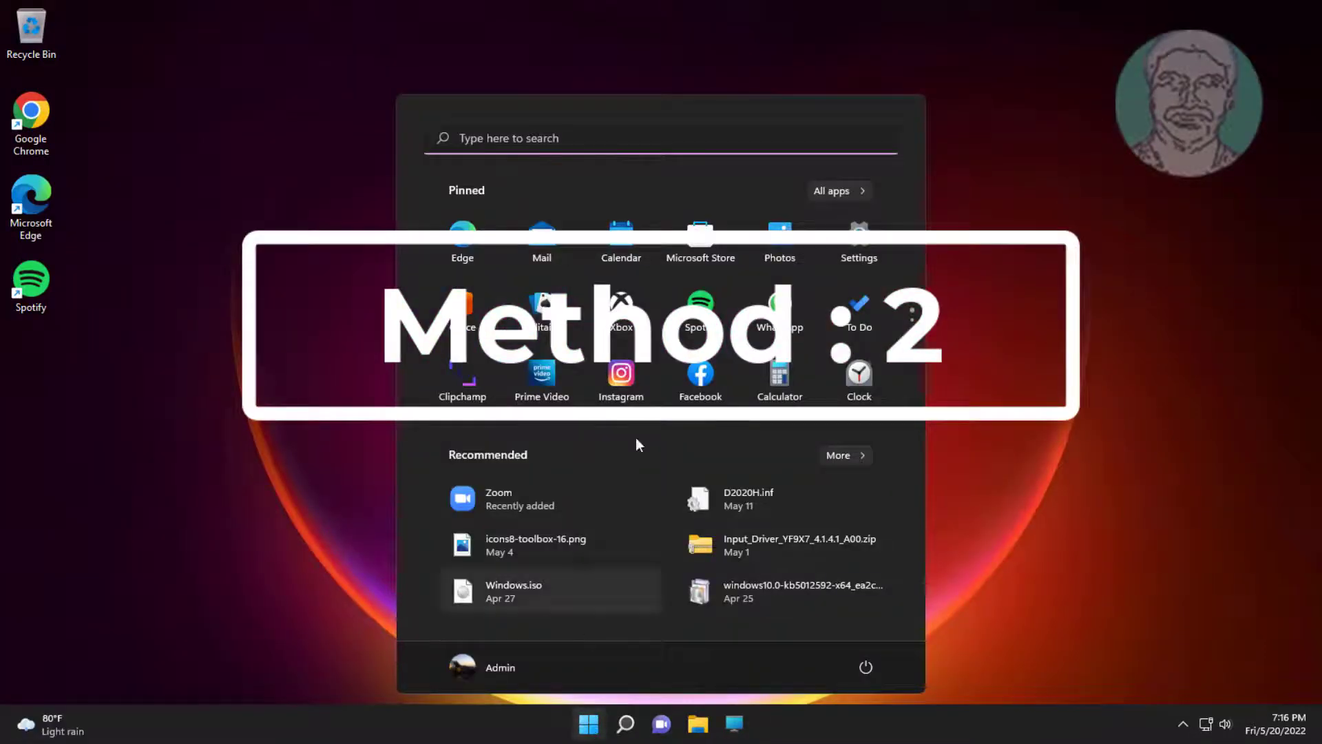
left_click(858, 236)
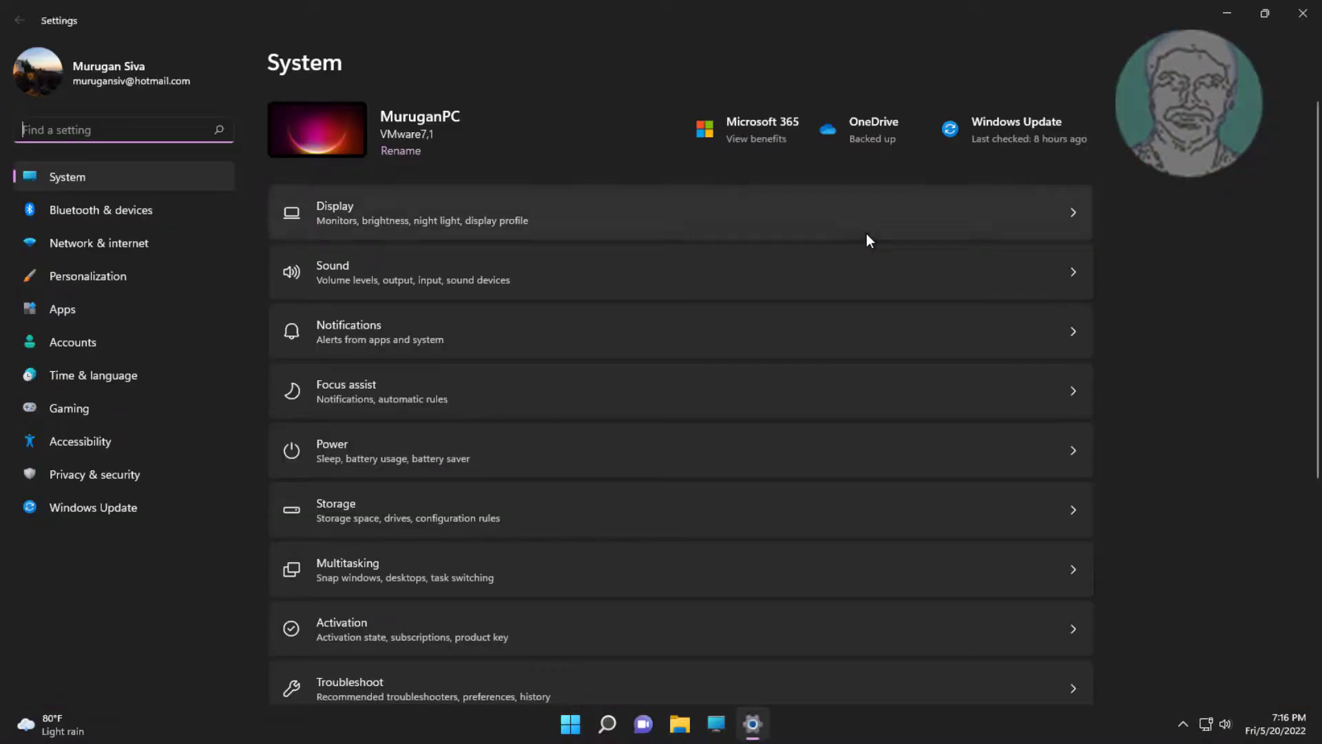
mouse_move(758, 223)
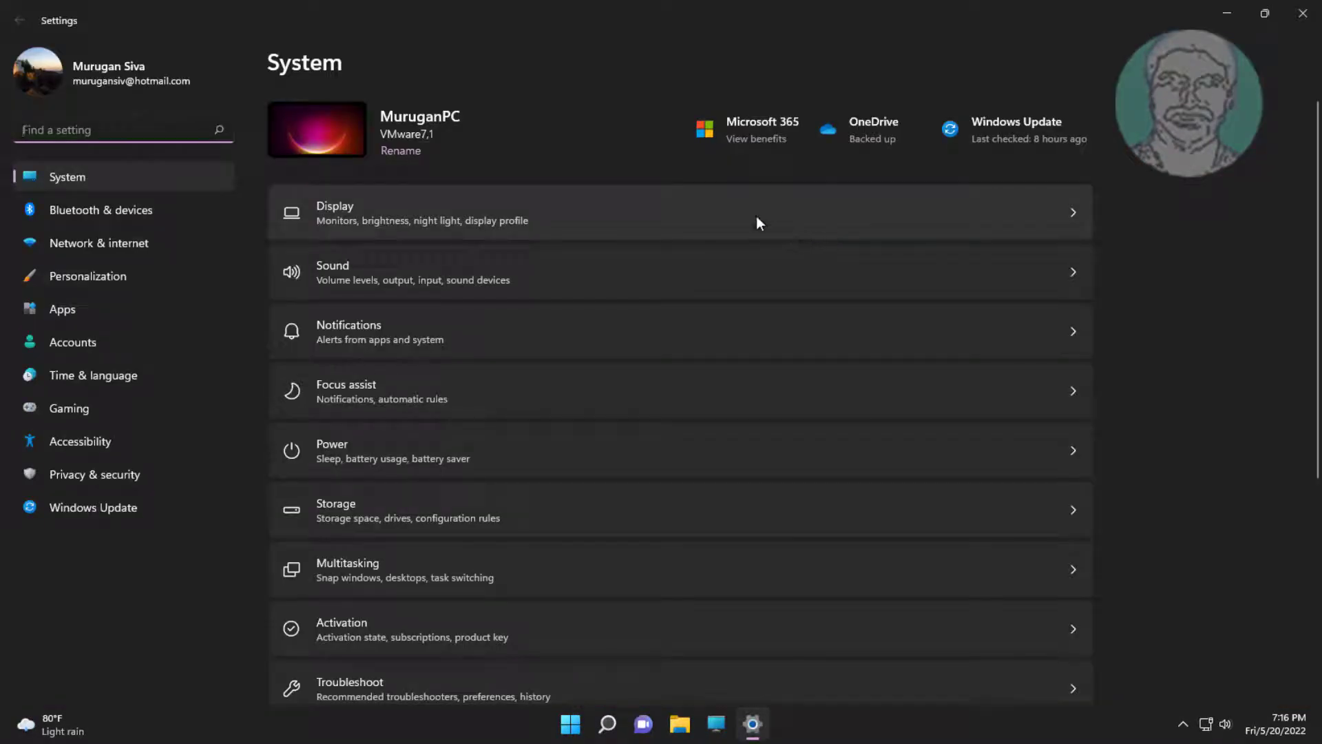
mouse_move(195, 245)
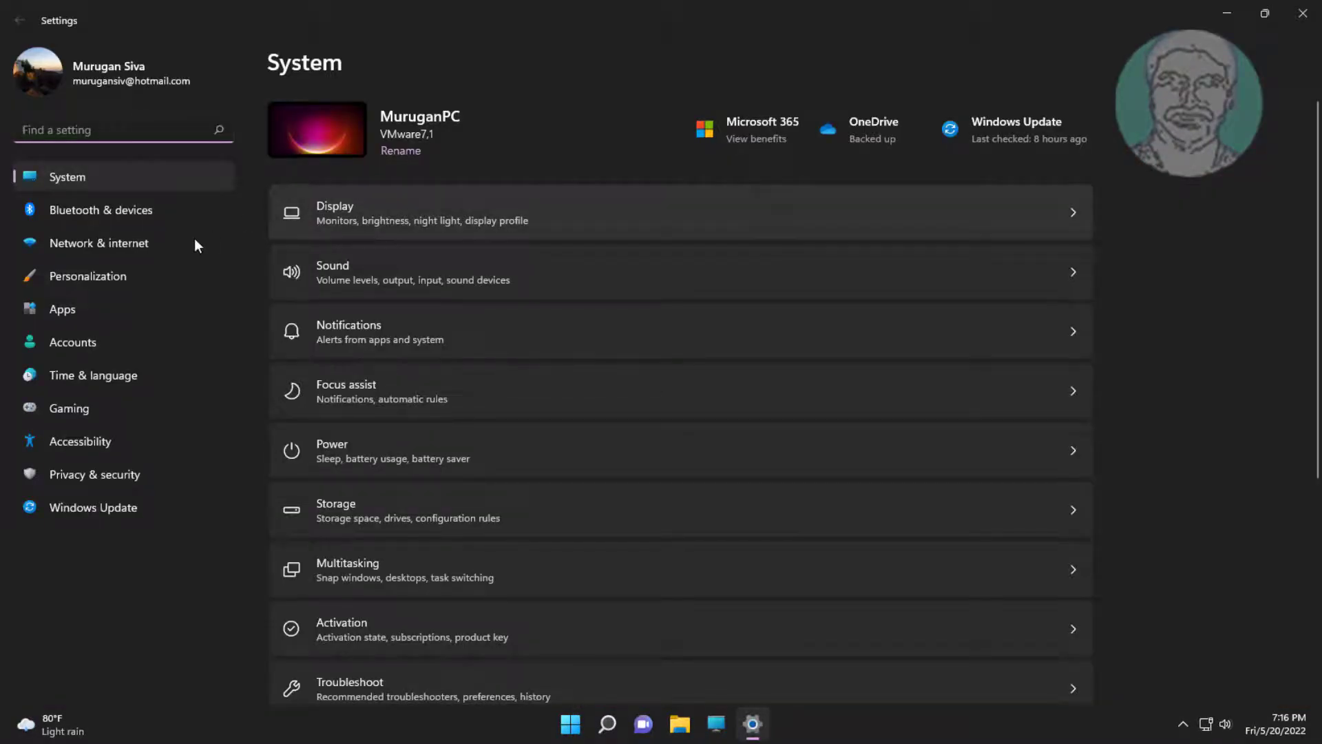
left_click(87, 276)
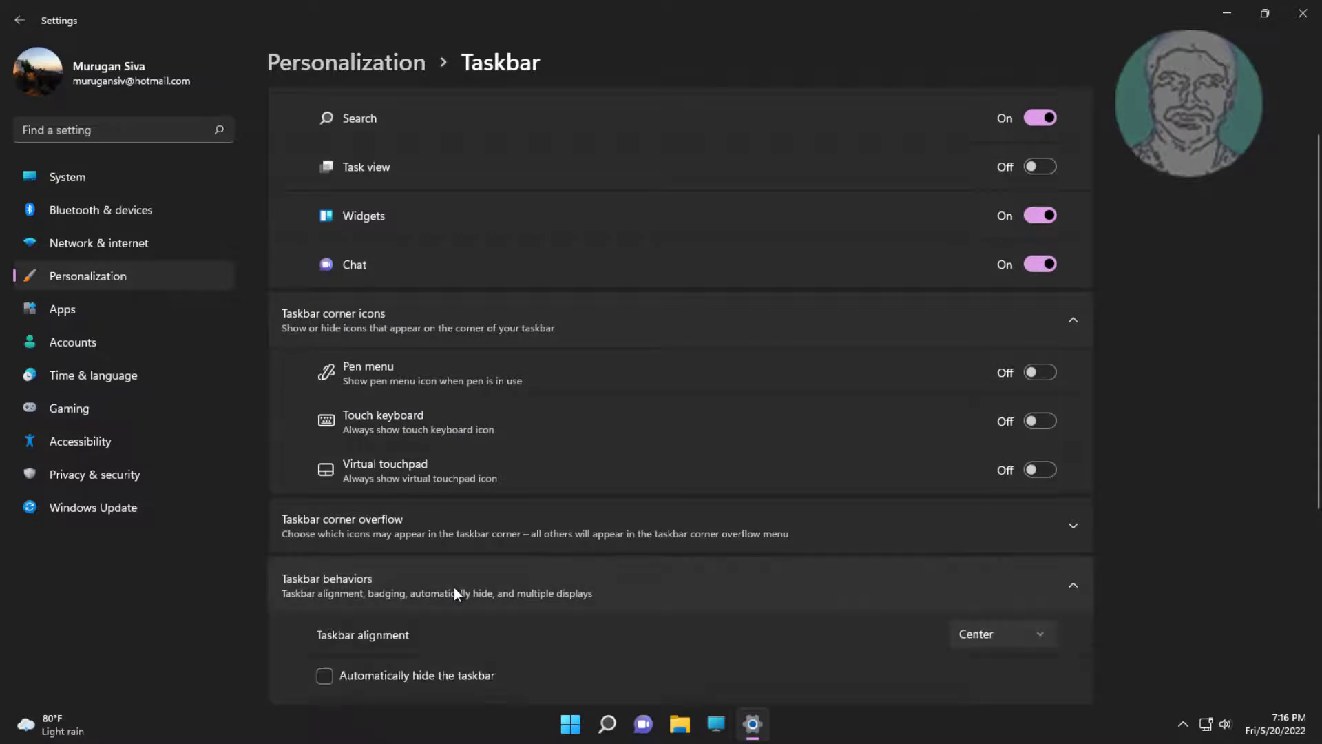
scroll("down", 3)
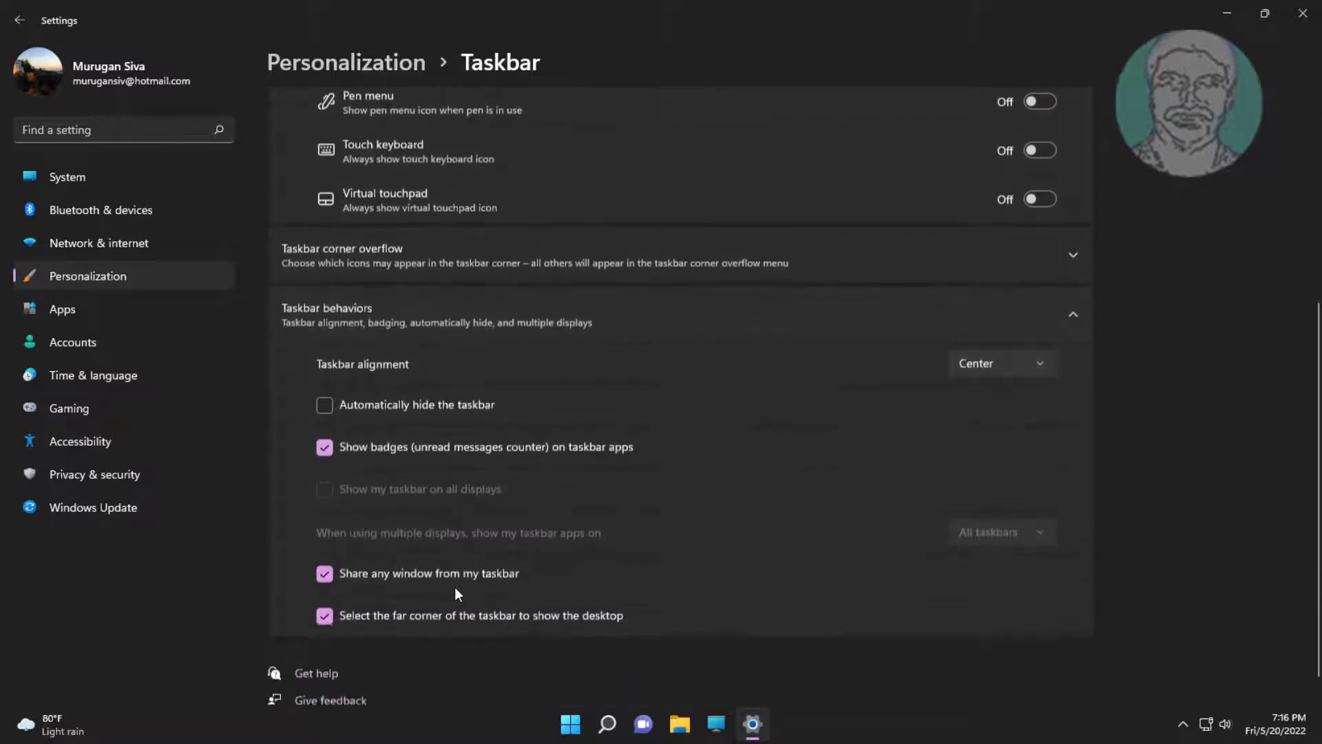
left_click(324, 405)
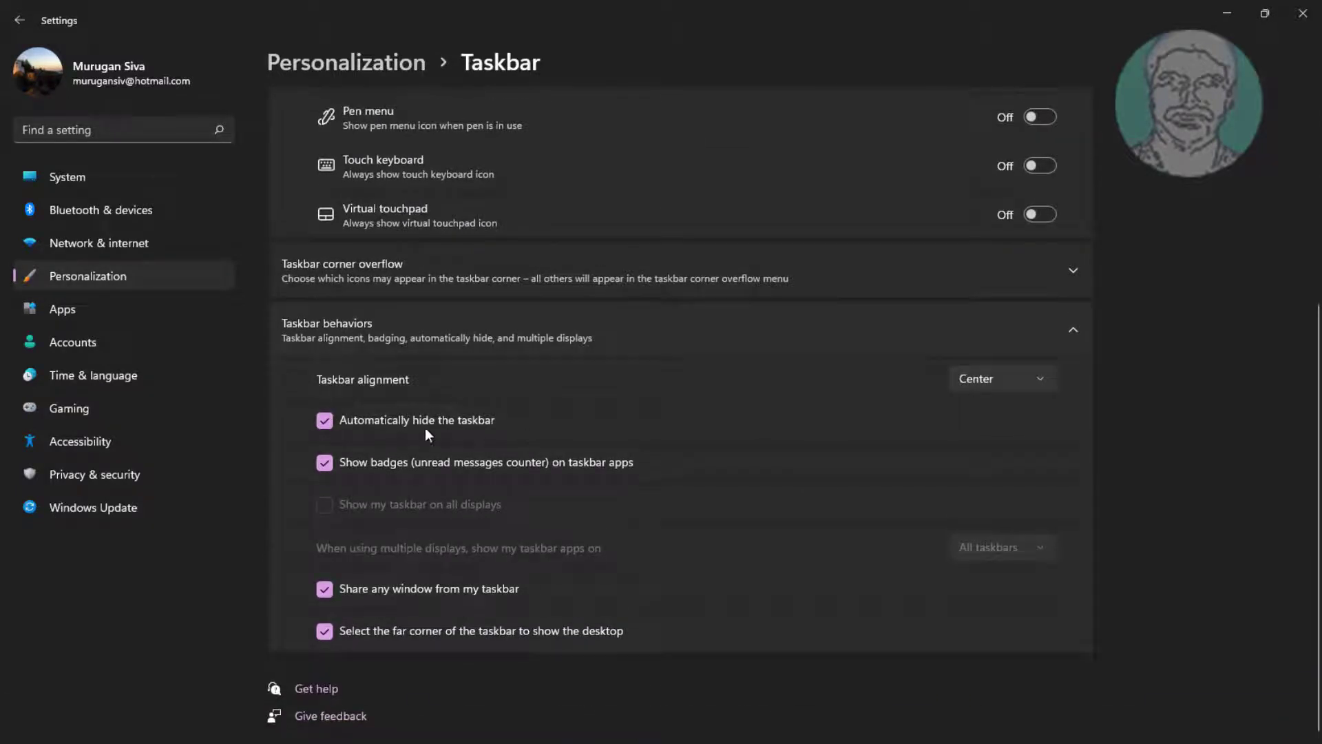
left_click(325, 420)
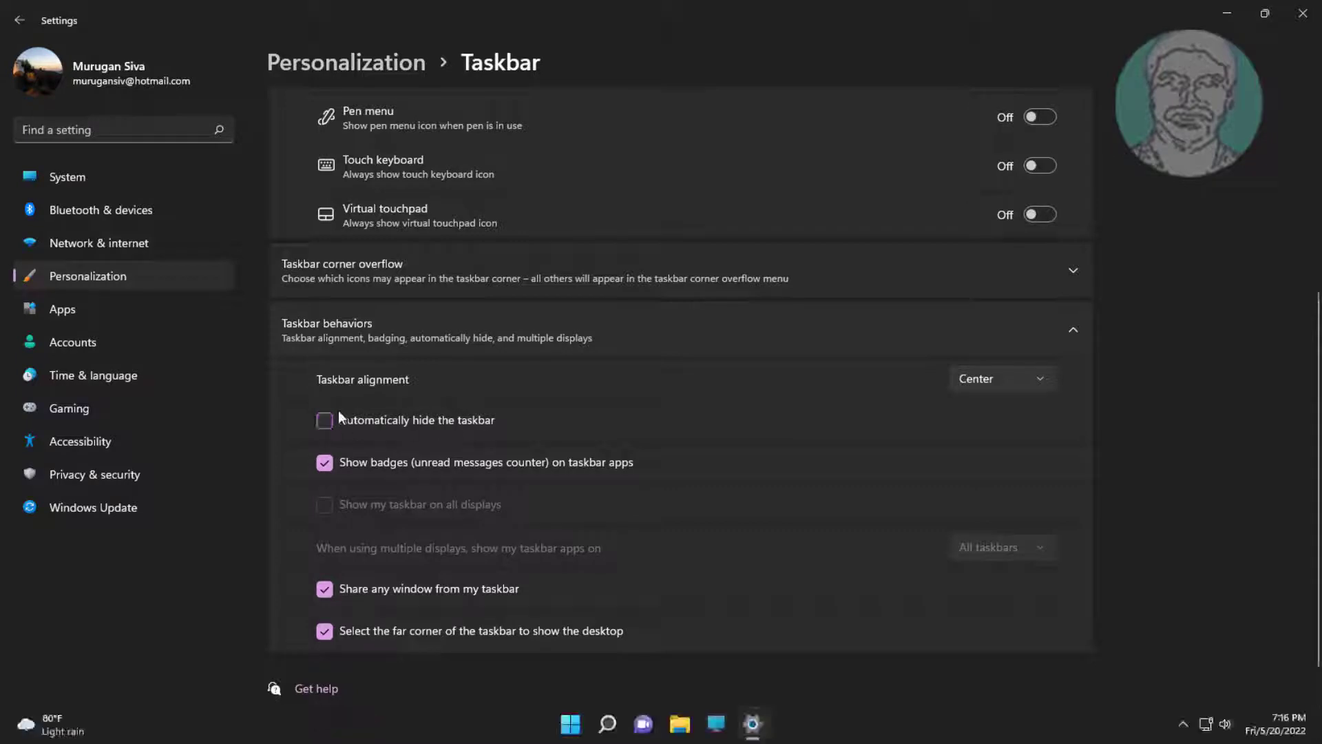
mouse_move(1303, 93)
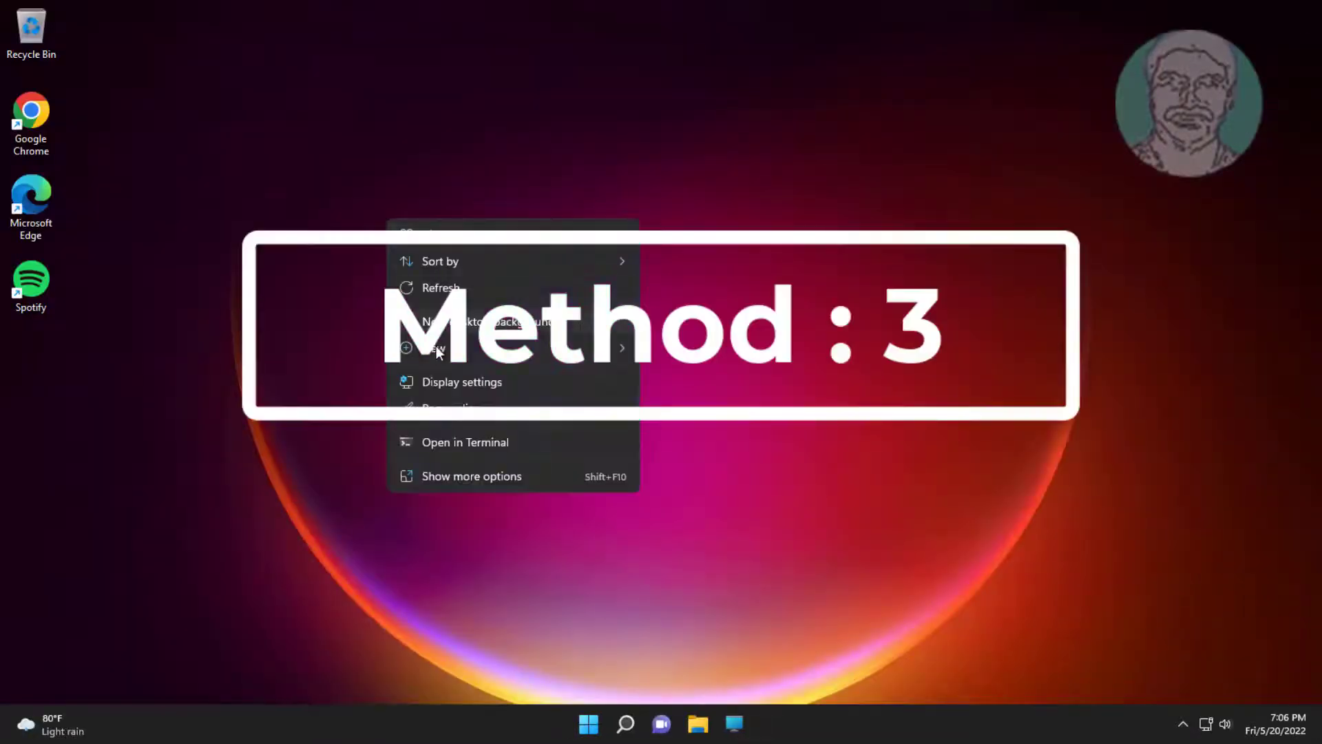
Create an explorer.exe desktop shortcut targeting shell:::{05d7b0f4-2121-4eff-bf6b-ed3f69b894d9}.
left_click(433, 347)
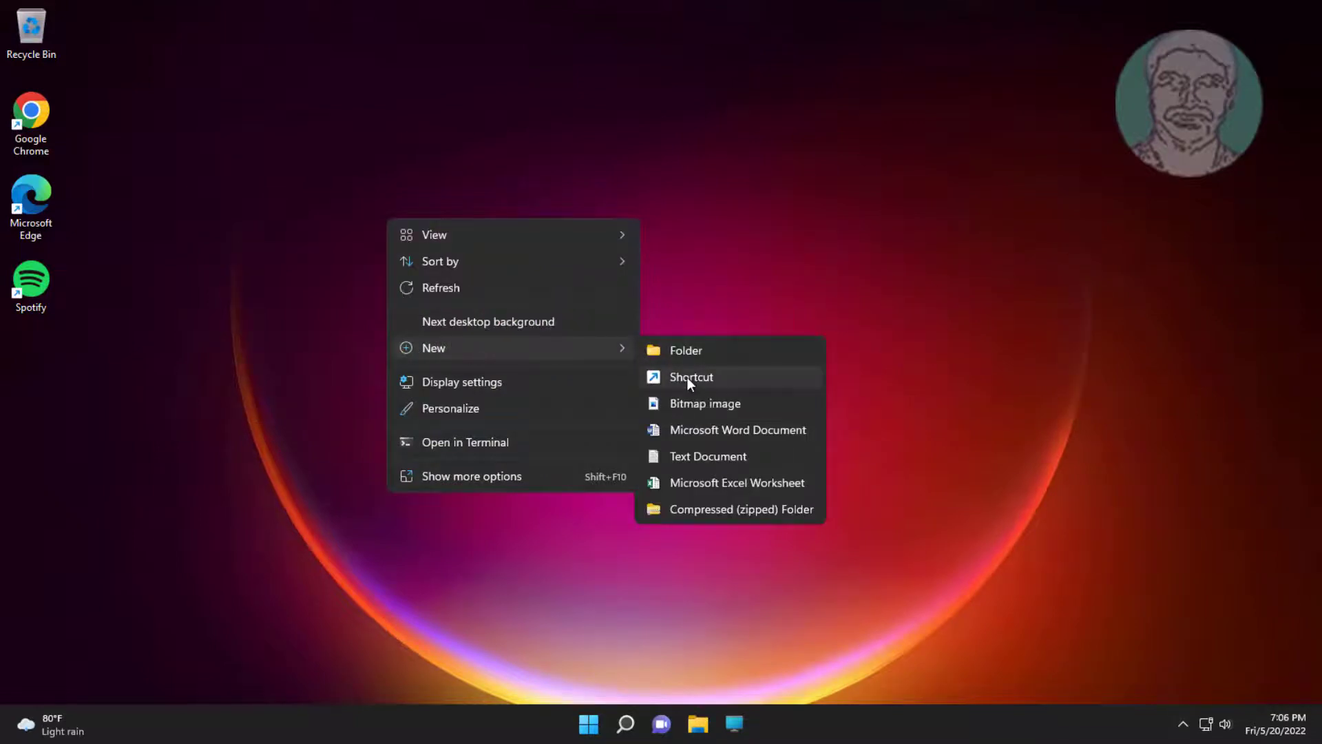
left_click(691, 376)
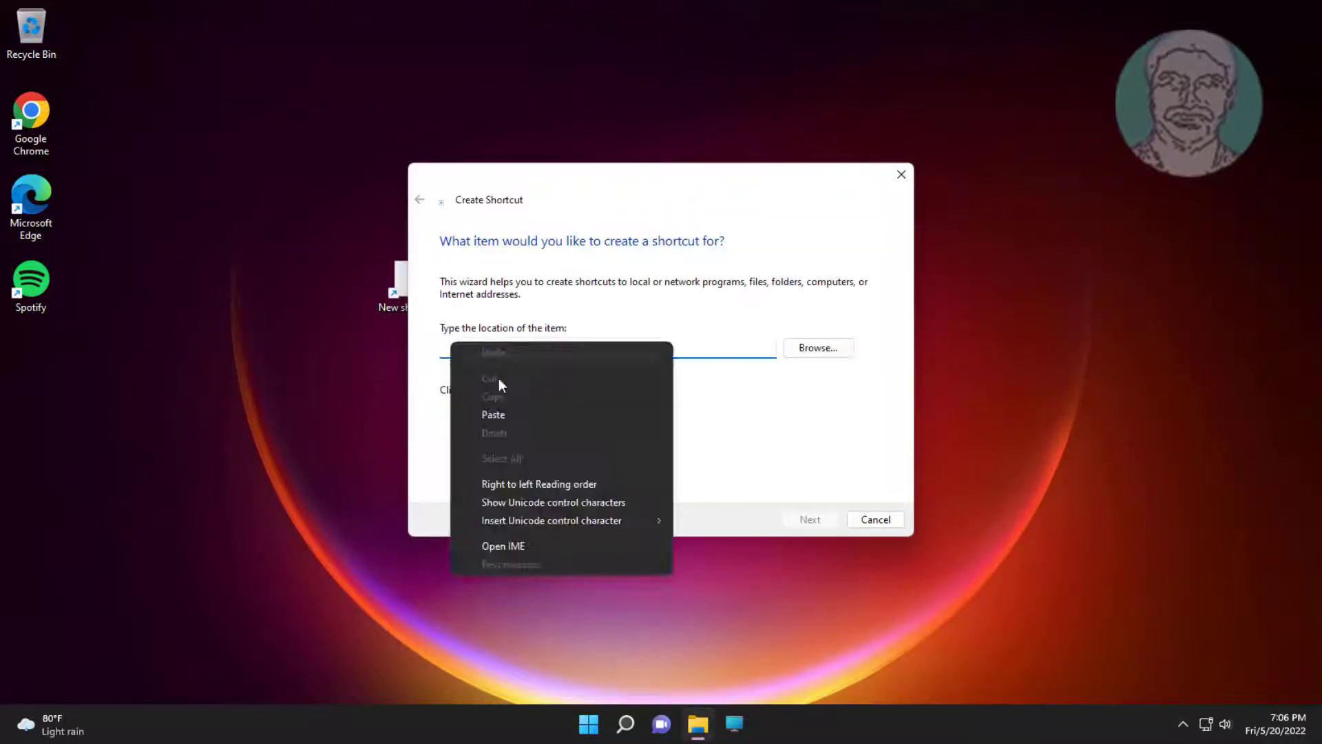
left_click(492, 414)
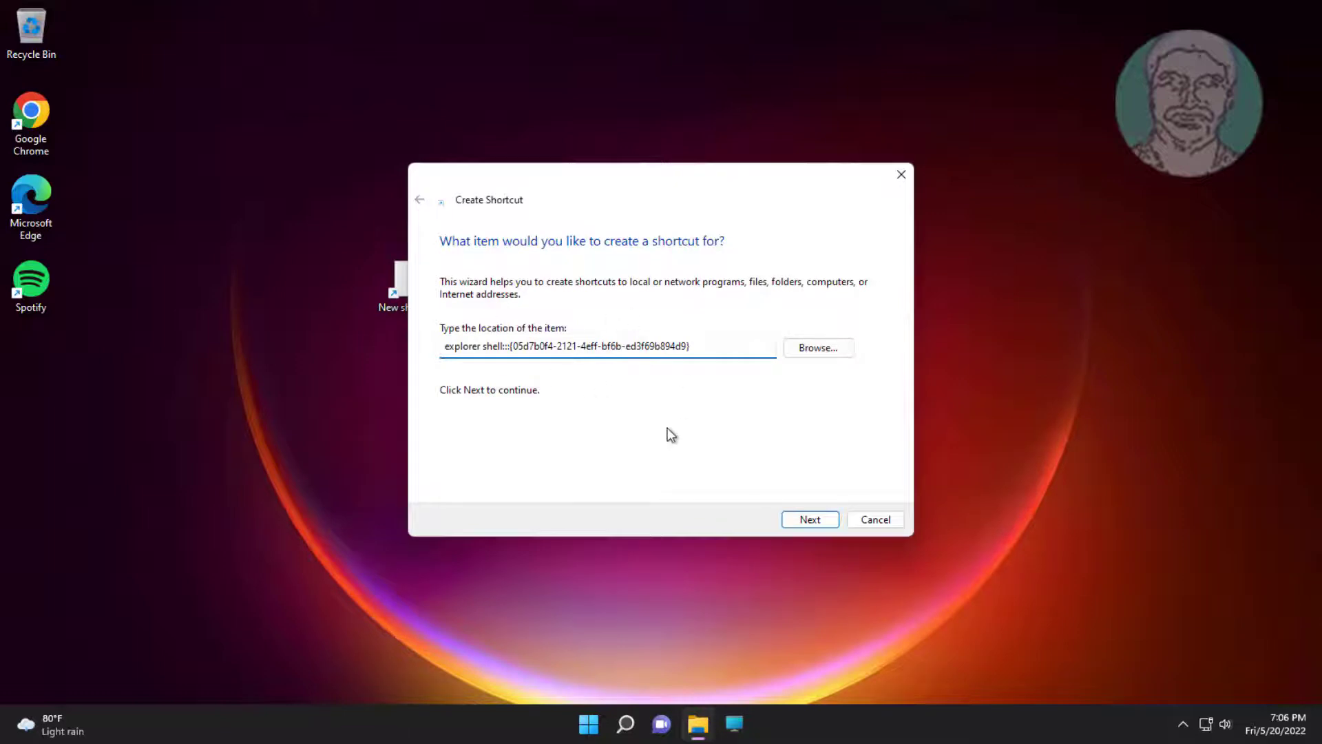
left_click(808, 518)
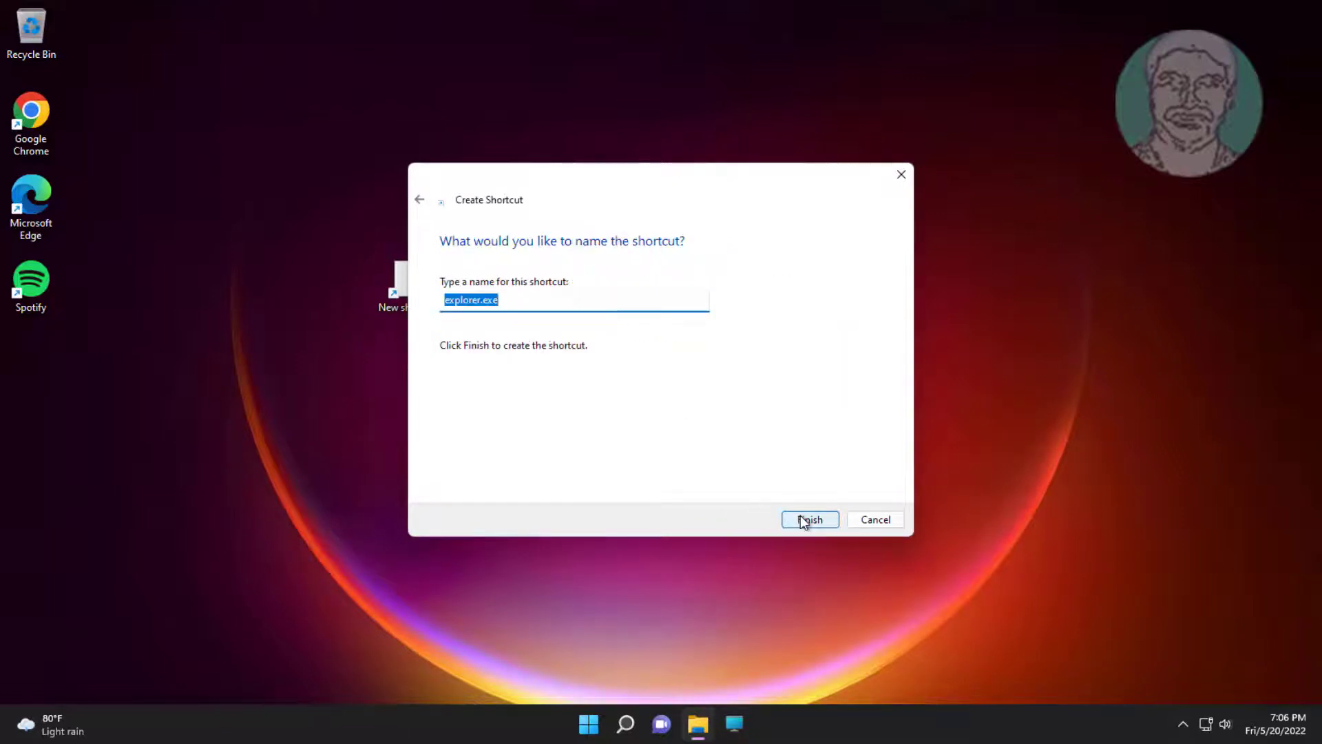
left_click(809, 519)
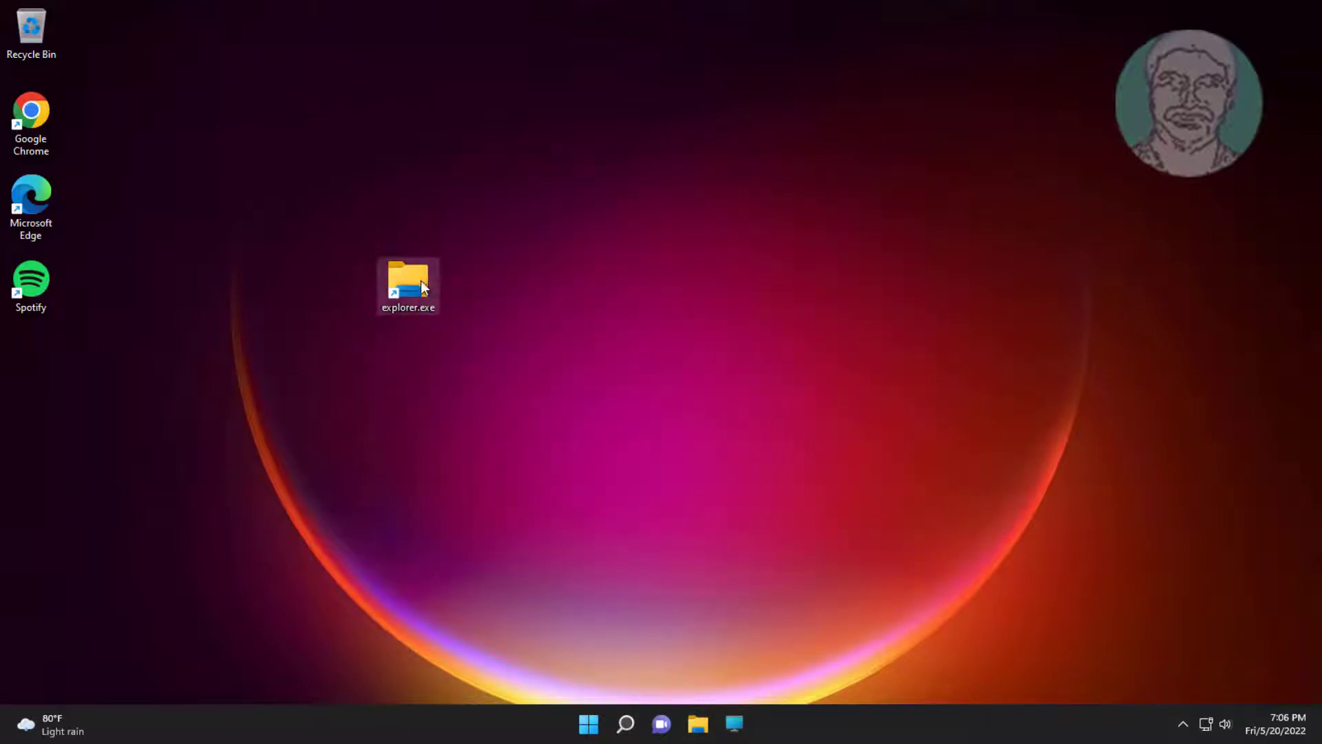
Set Safely Remove Hardware, VMware Tools, Bluetooth Devices and Zoom Meetings to Show icon and notifications.
double_click(408, 281)
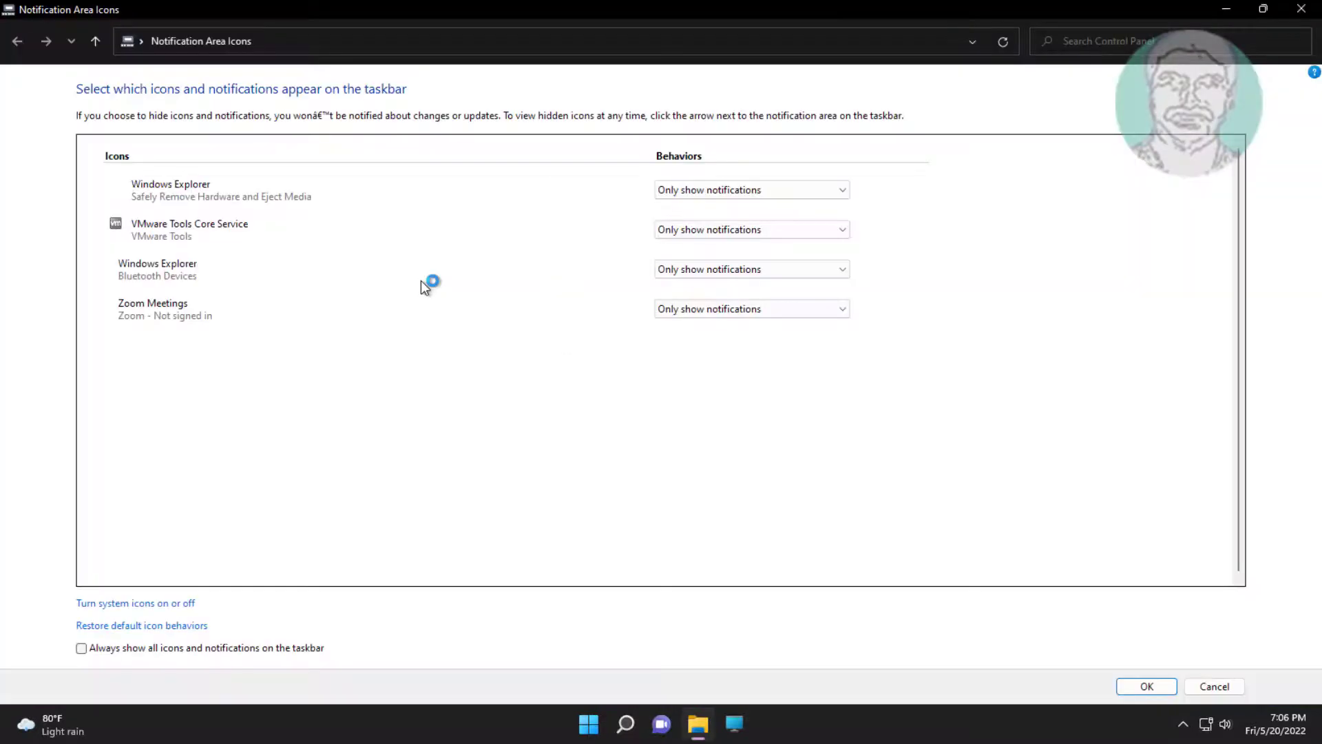
left_click(837, 188)
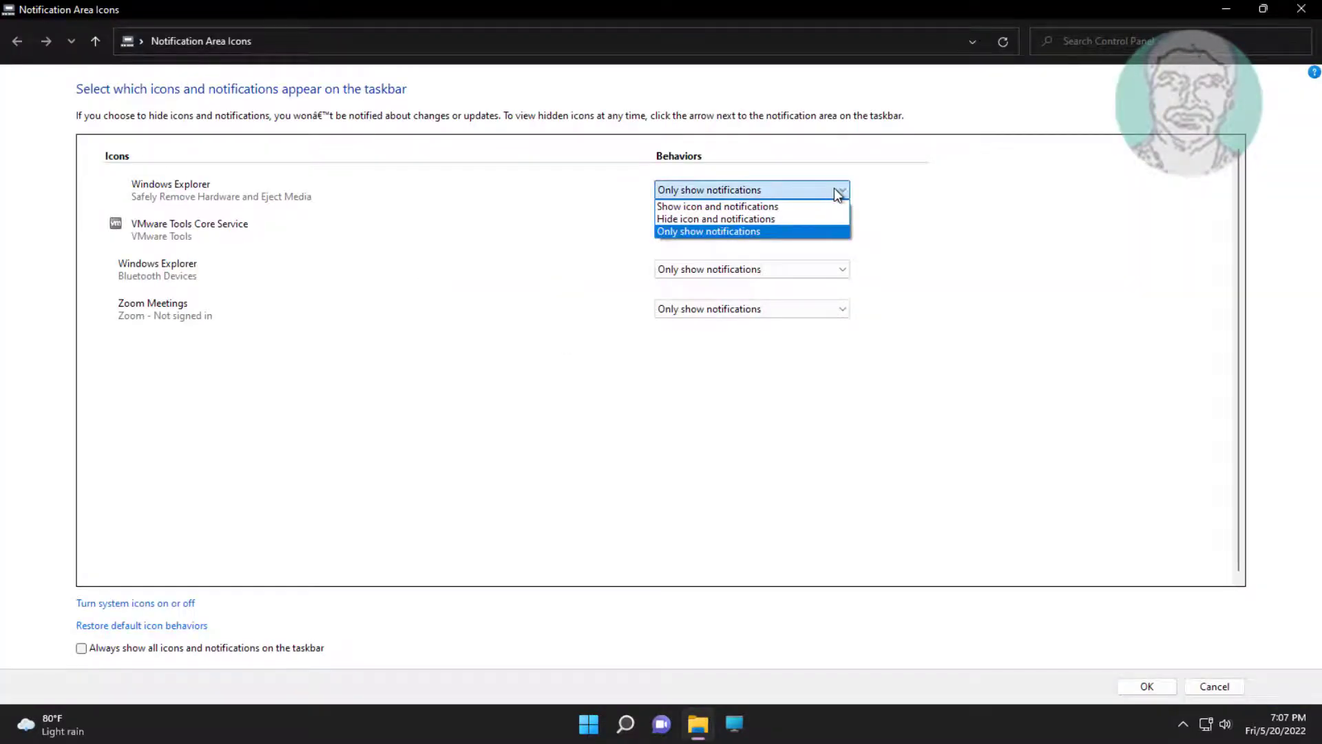
mouse_move(840, 195)
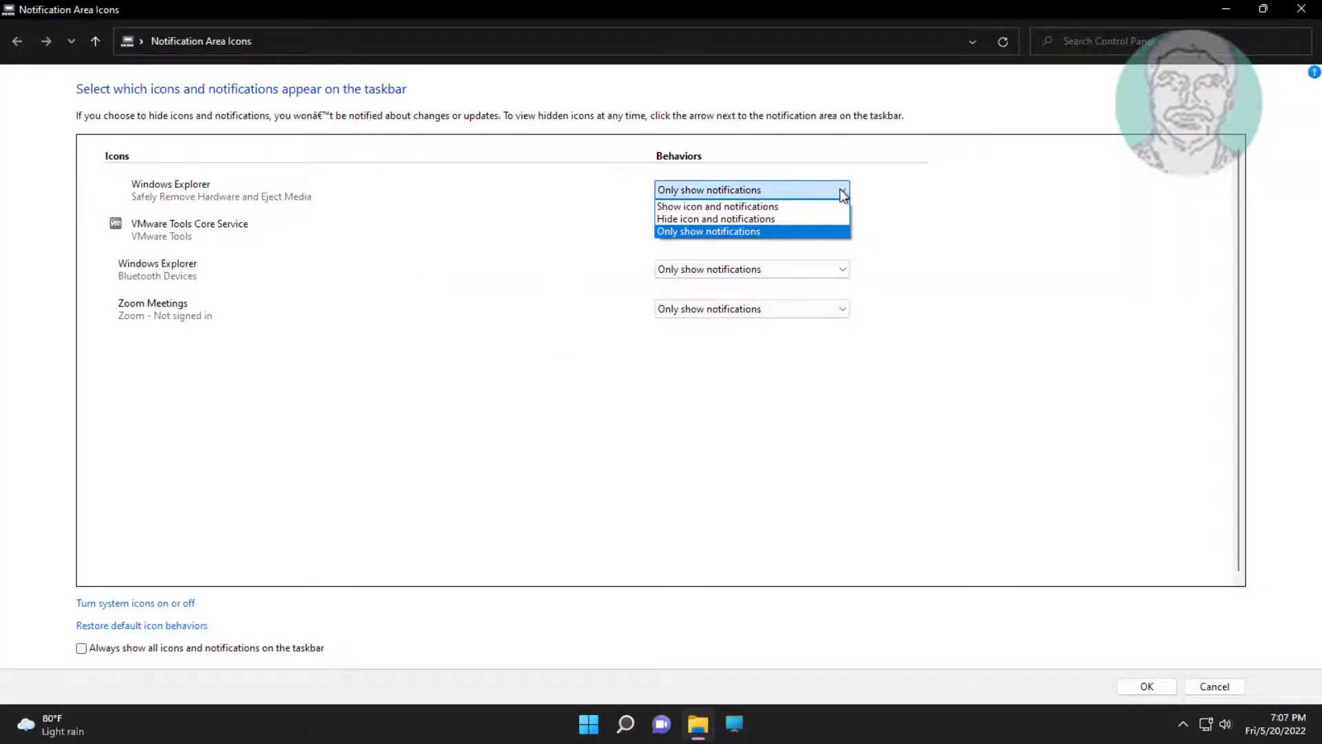
left_click(717, 207)
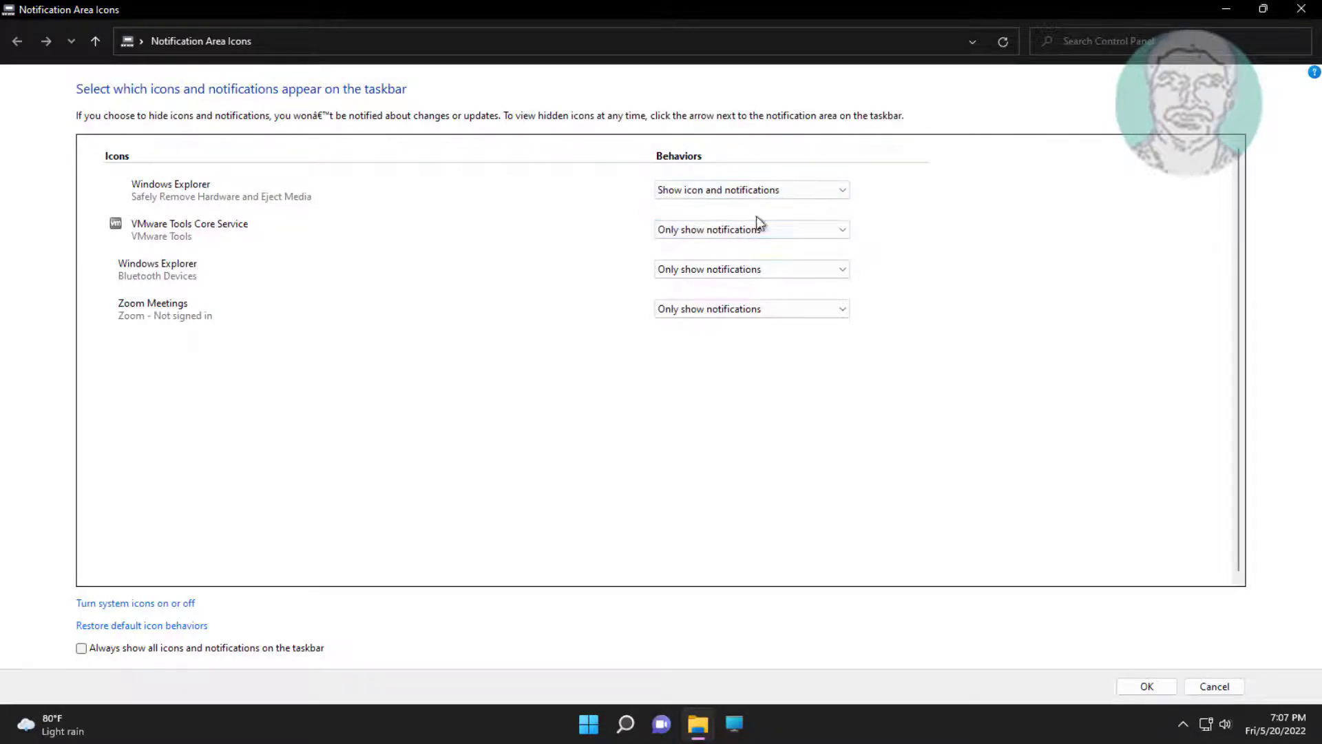
left_click(750, 229)
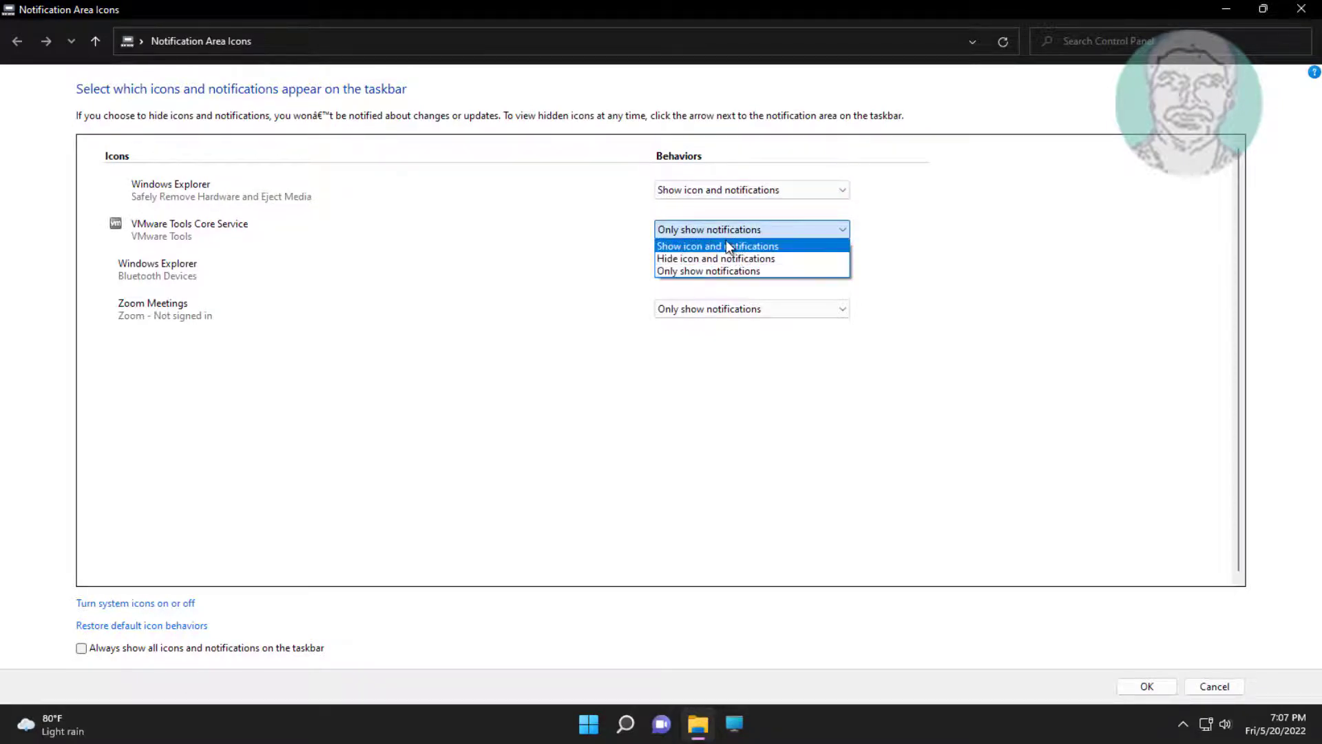
left_click(718, 245)
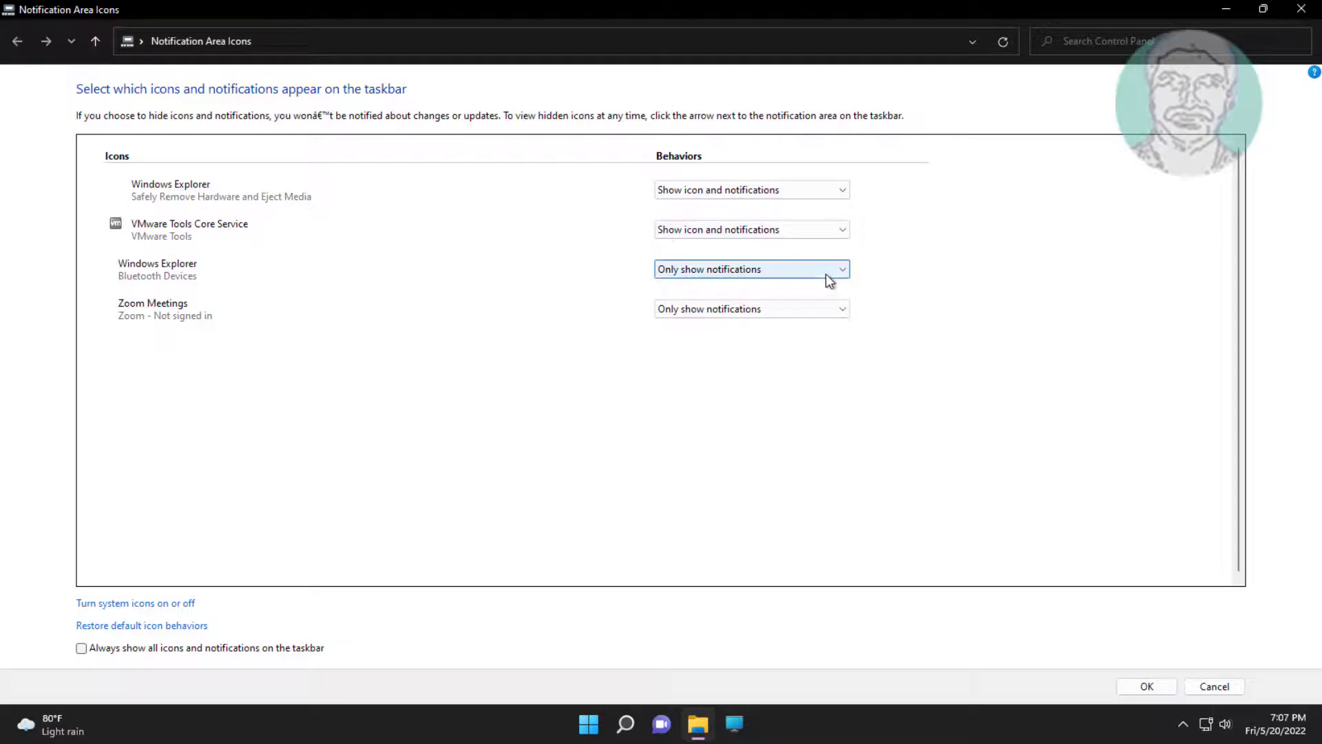
left_click(750, 268)
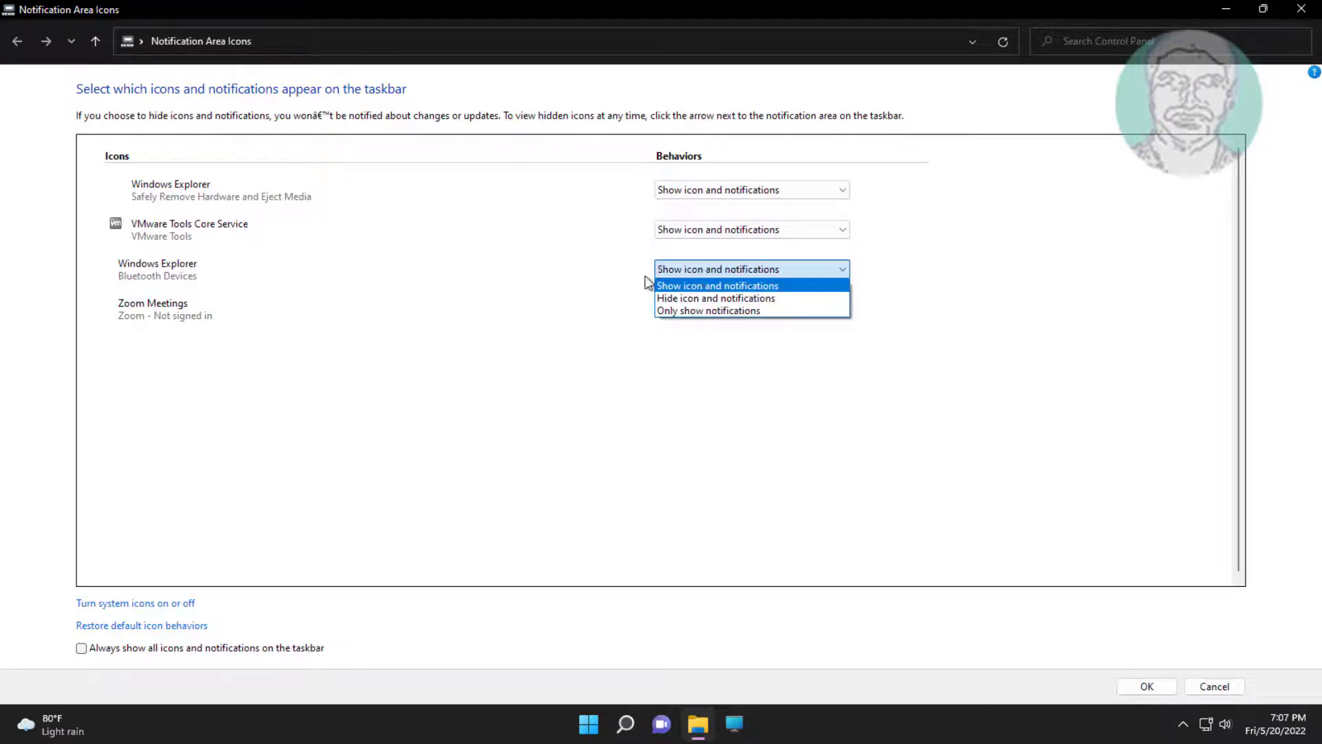
left_click(708, 310)
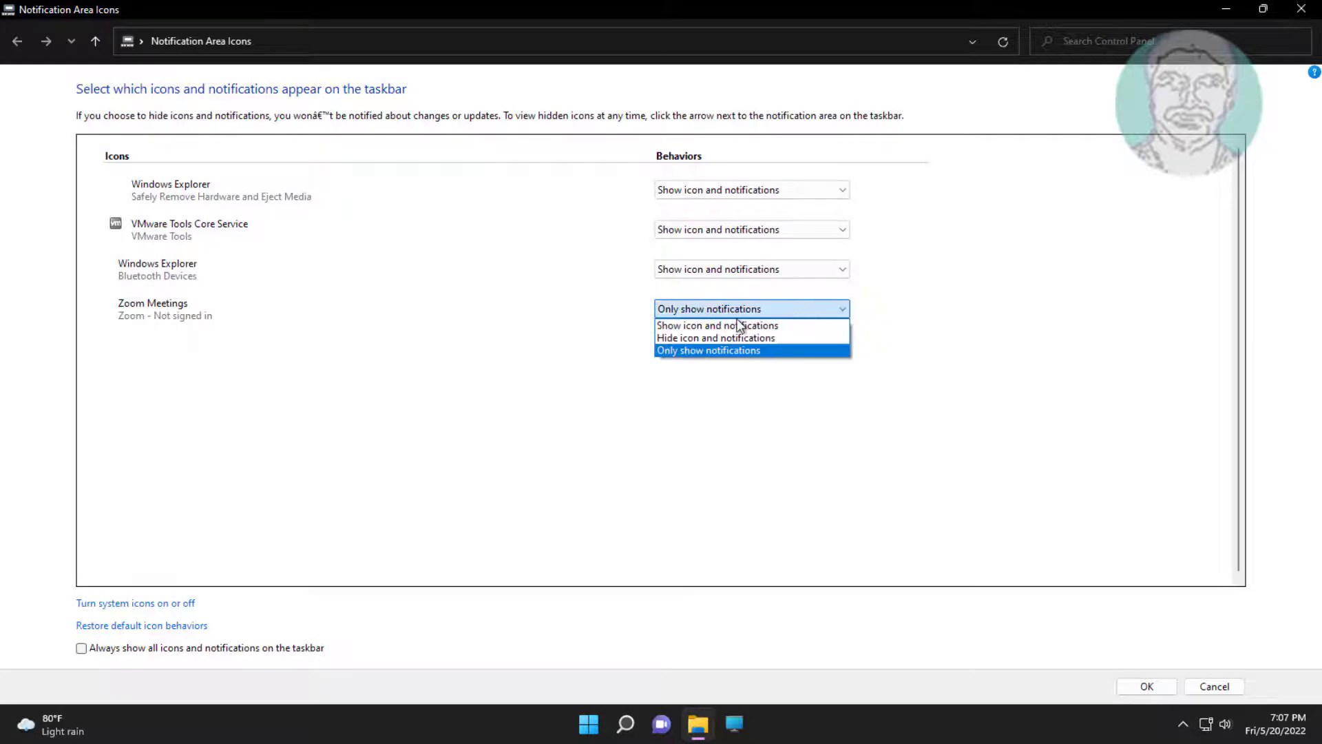
mouse_move(730, 326)
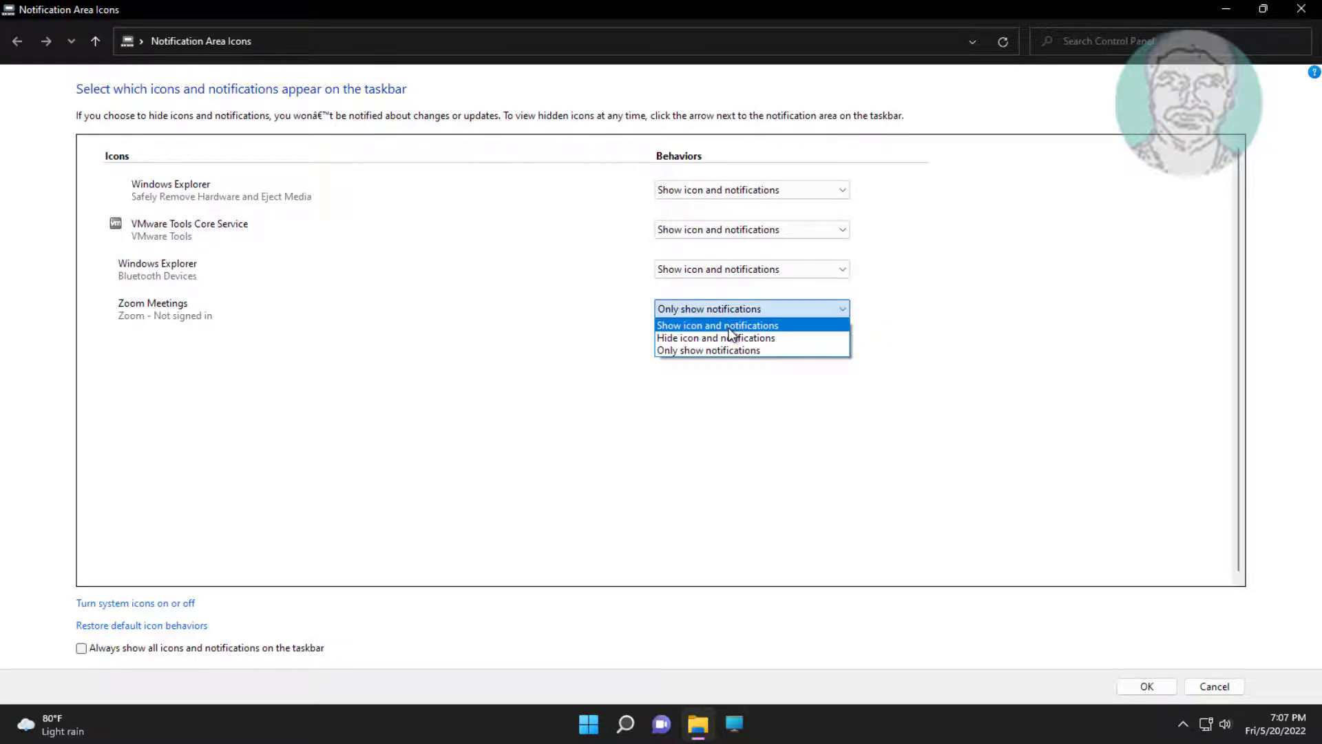
left_click(717, 326)
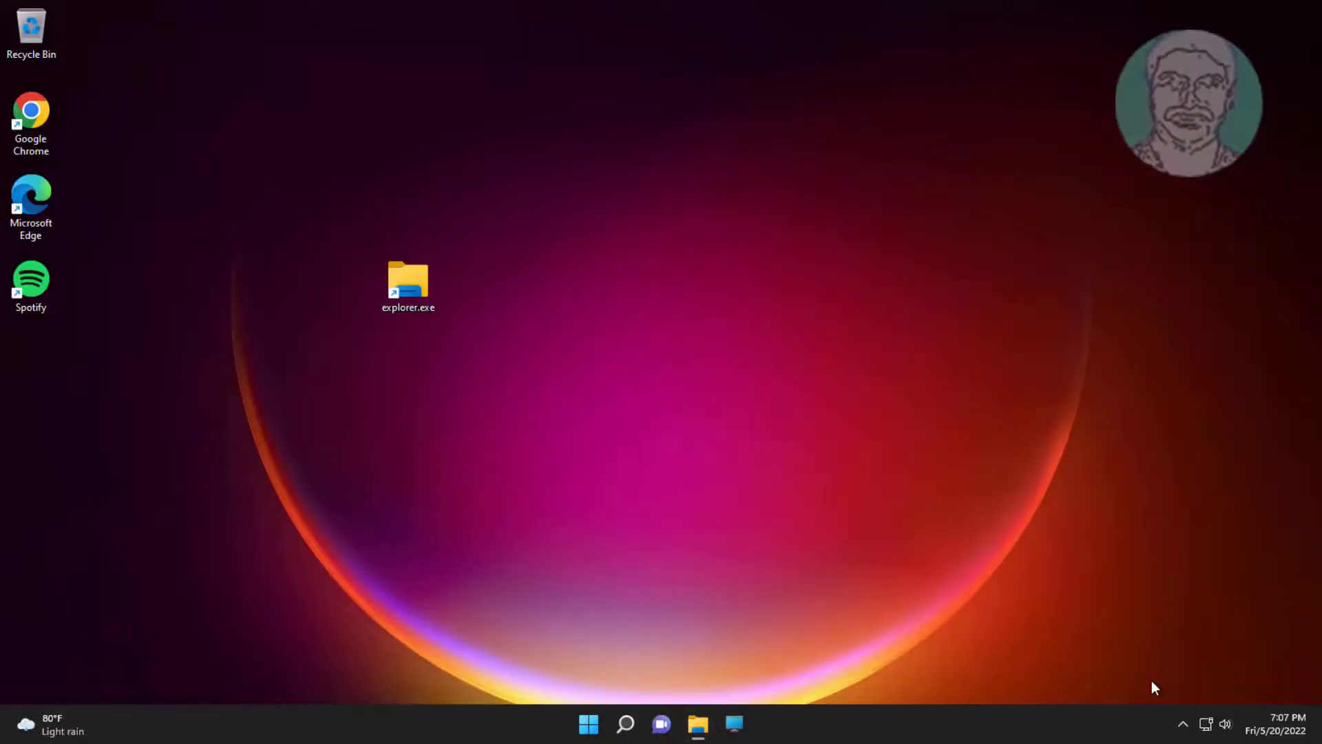
Search for cmd and run Command Prompt as administrator.
left_click(625, 724)
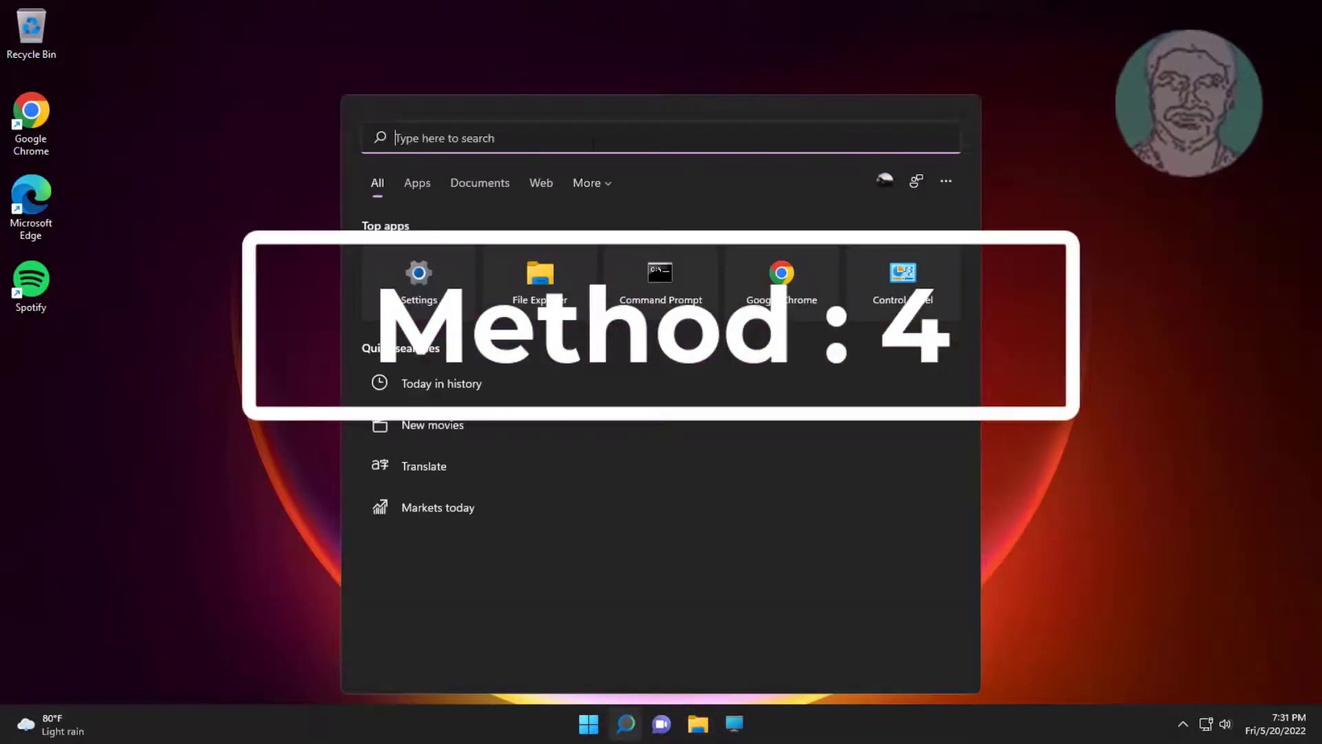
type("cmd")
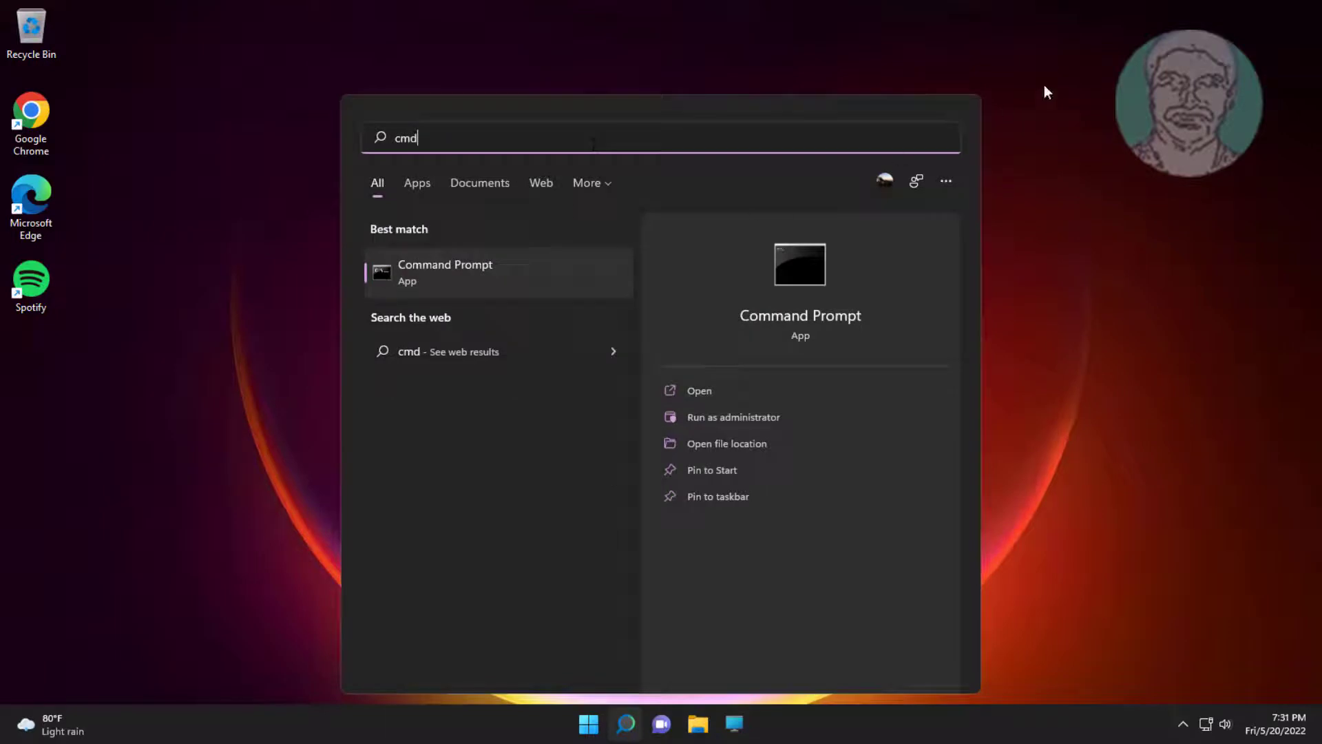
mouse_move(473, 272)
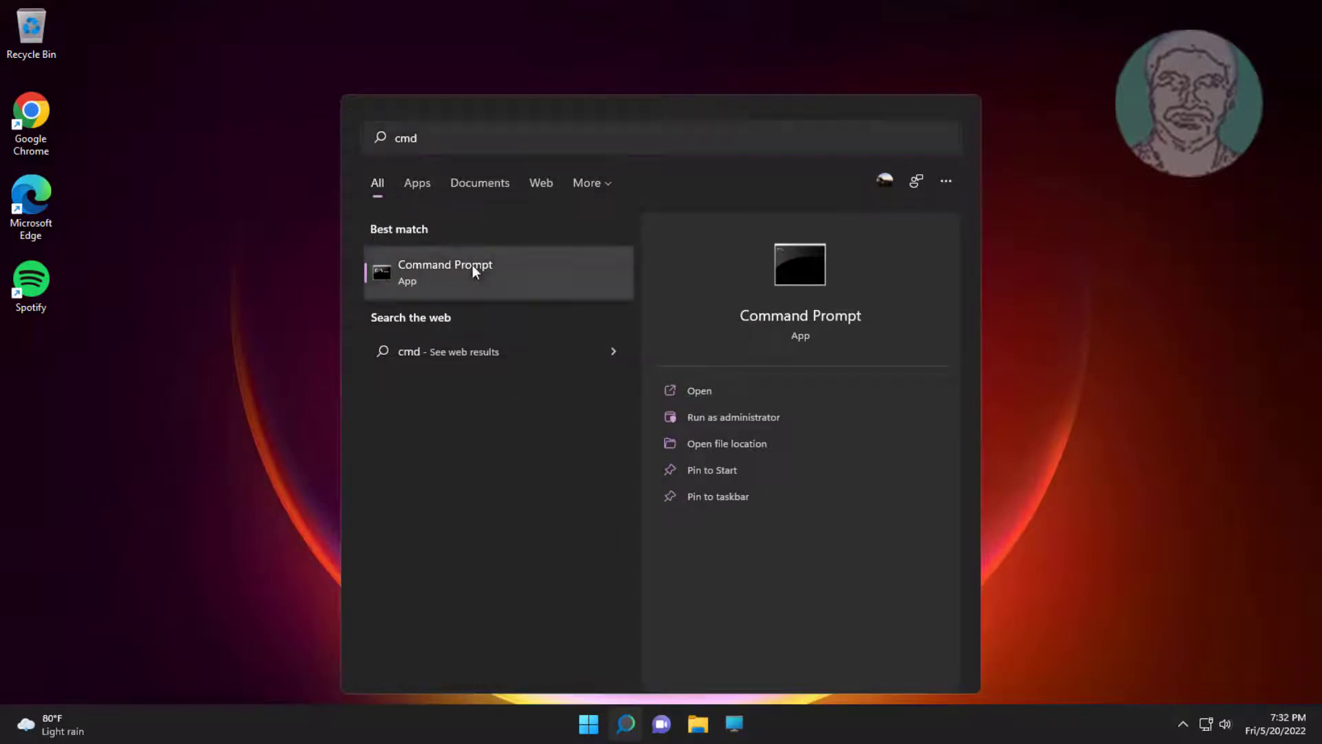
left_click(732, 416)
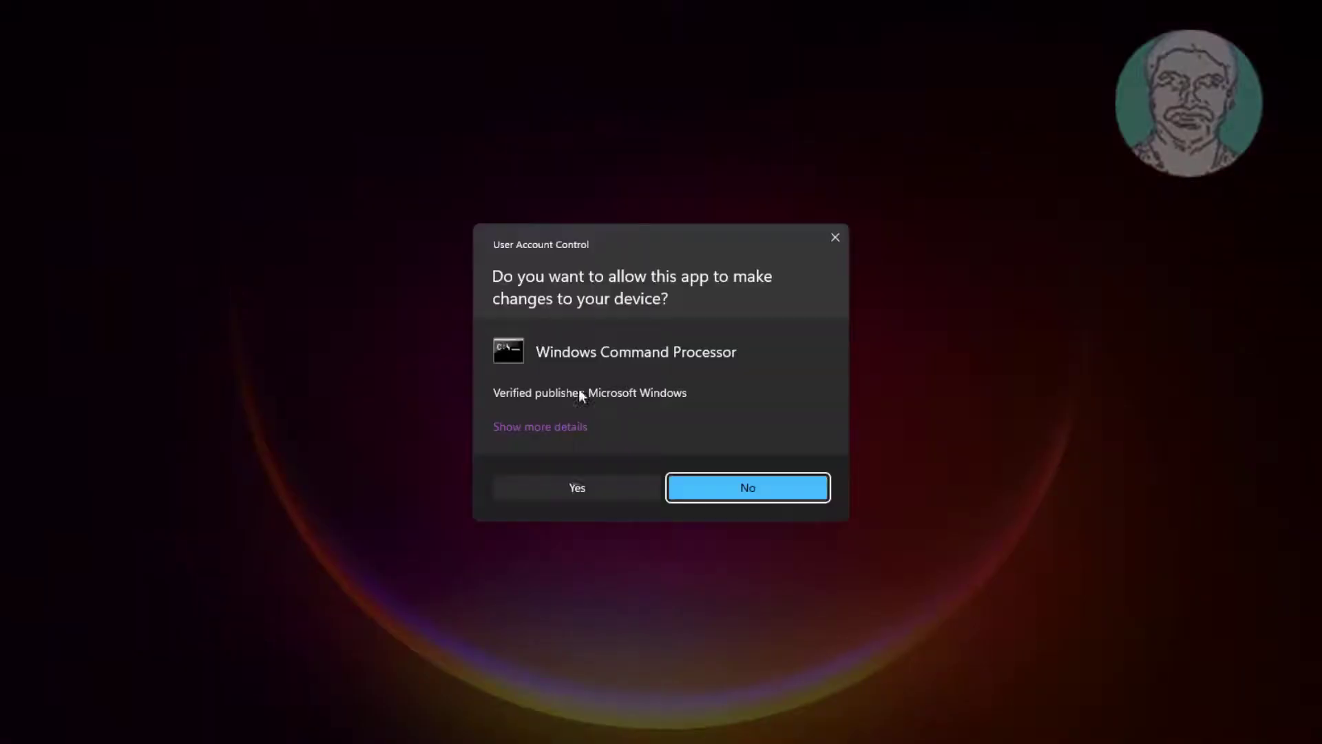
Approve the UAC prompt and run sfc /scannow in the elevated Command Prompt.
left_click(577, 487)
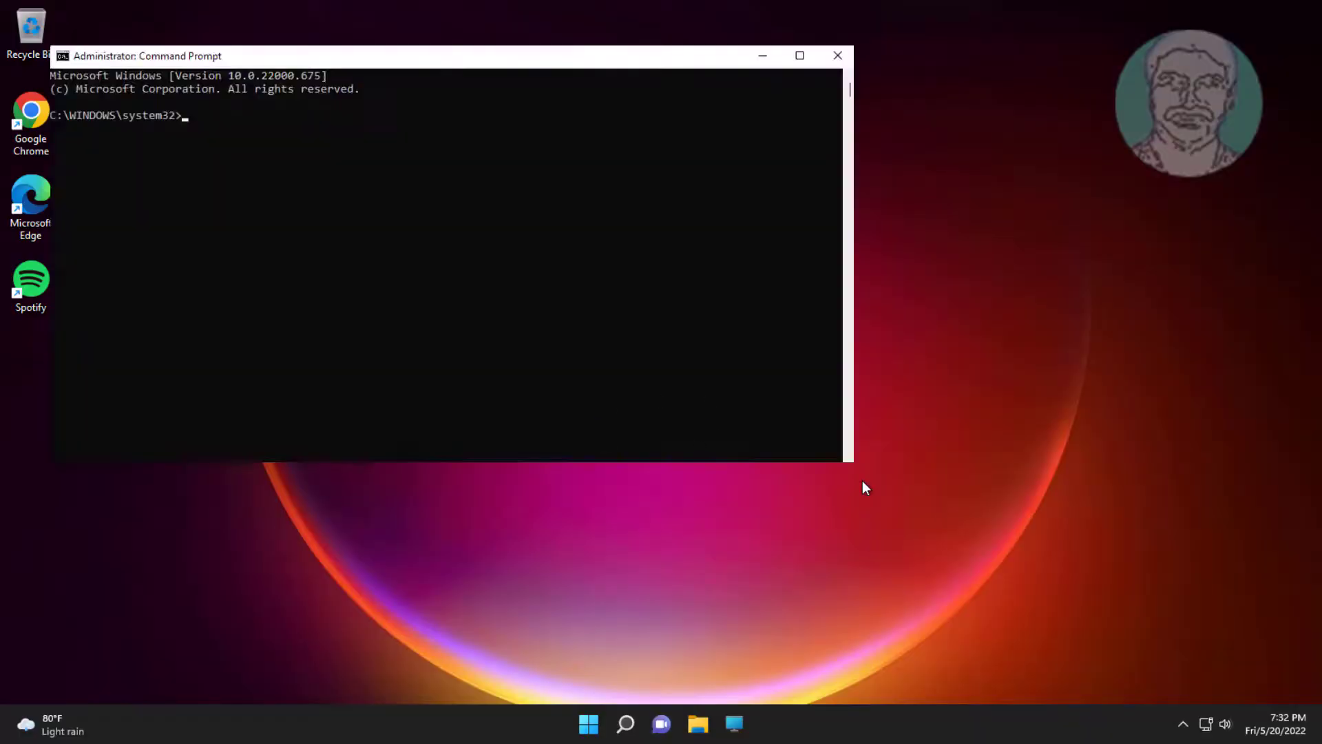
type("sfc")
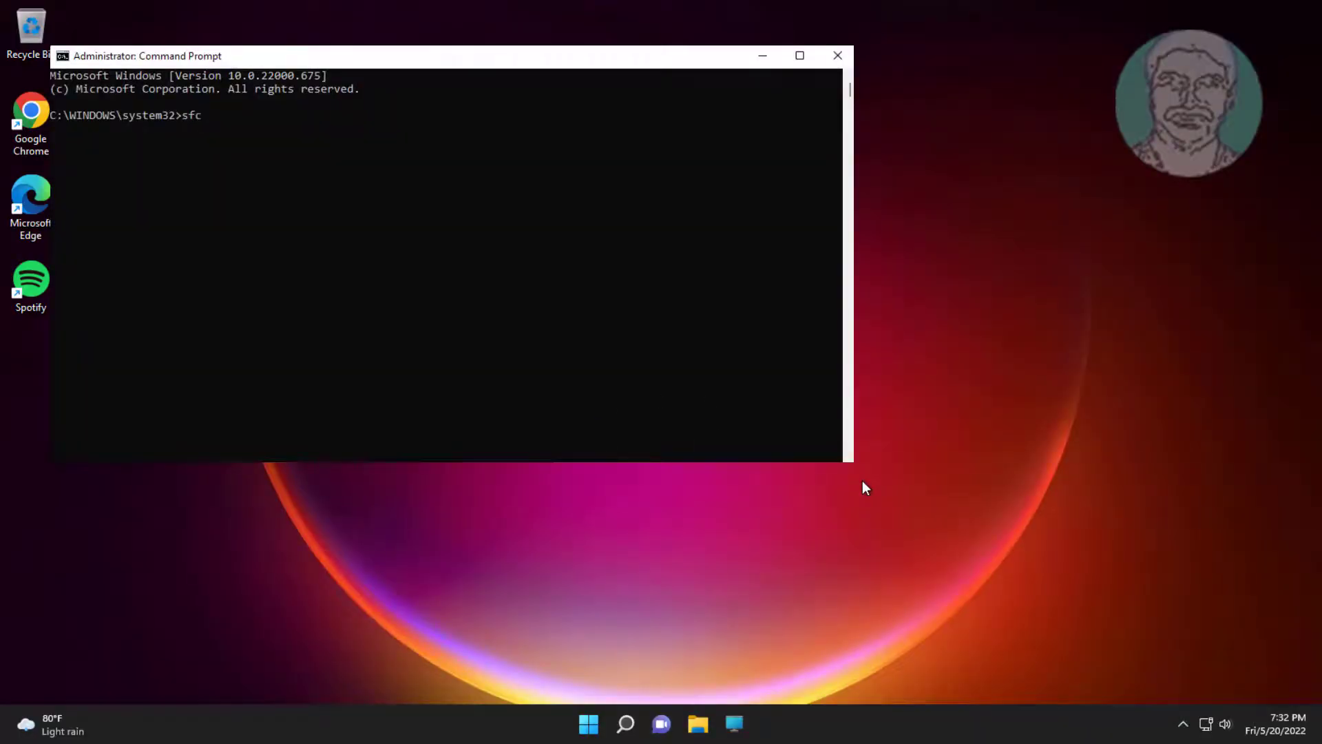
type("/scannow")
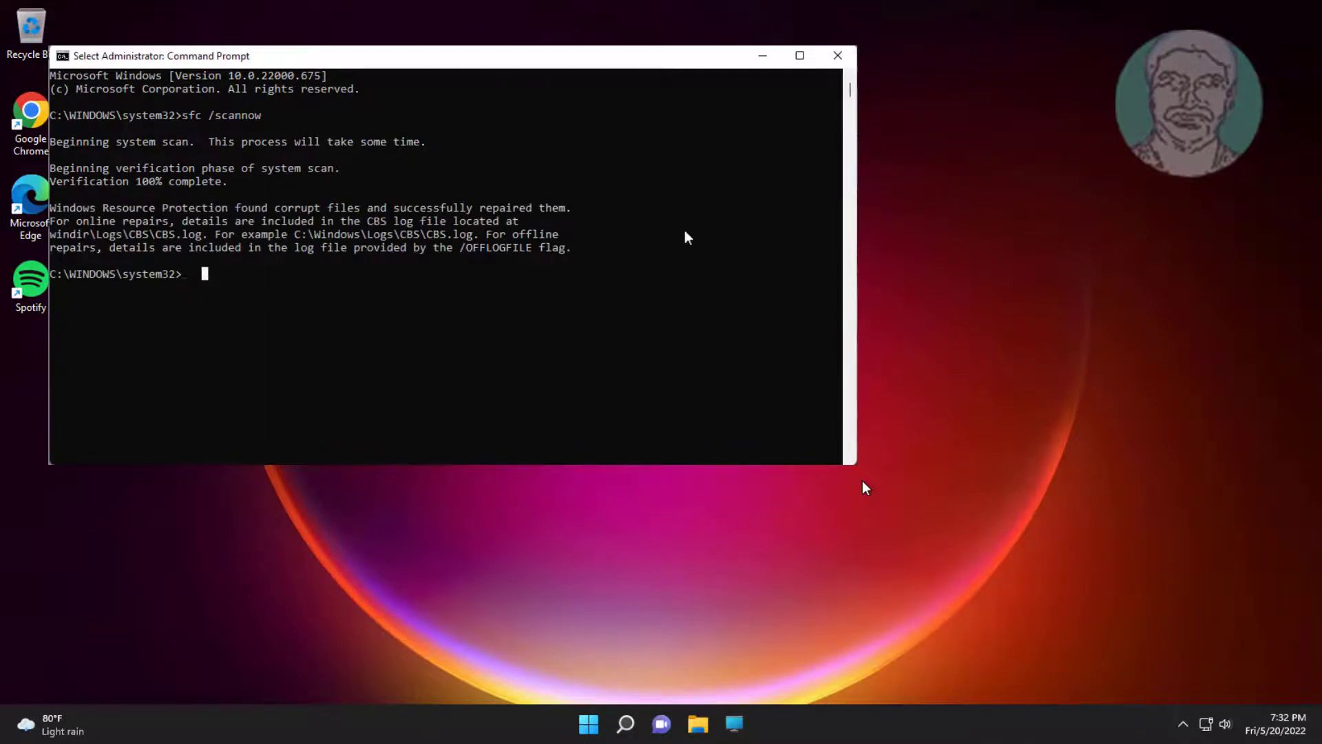
Run dism /online /cleanup-image /restorehealth, then close Command Prompt after it succeeds.
type("d")
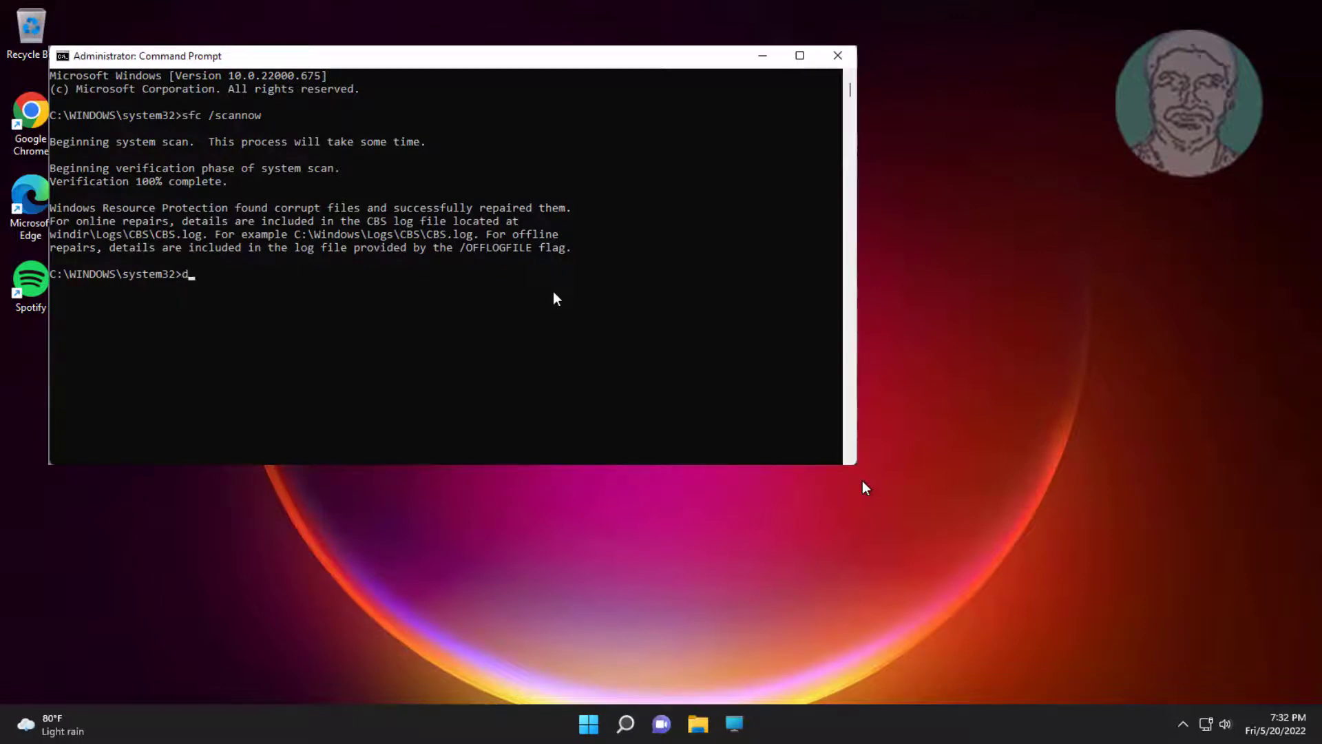
type("ism /onl")
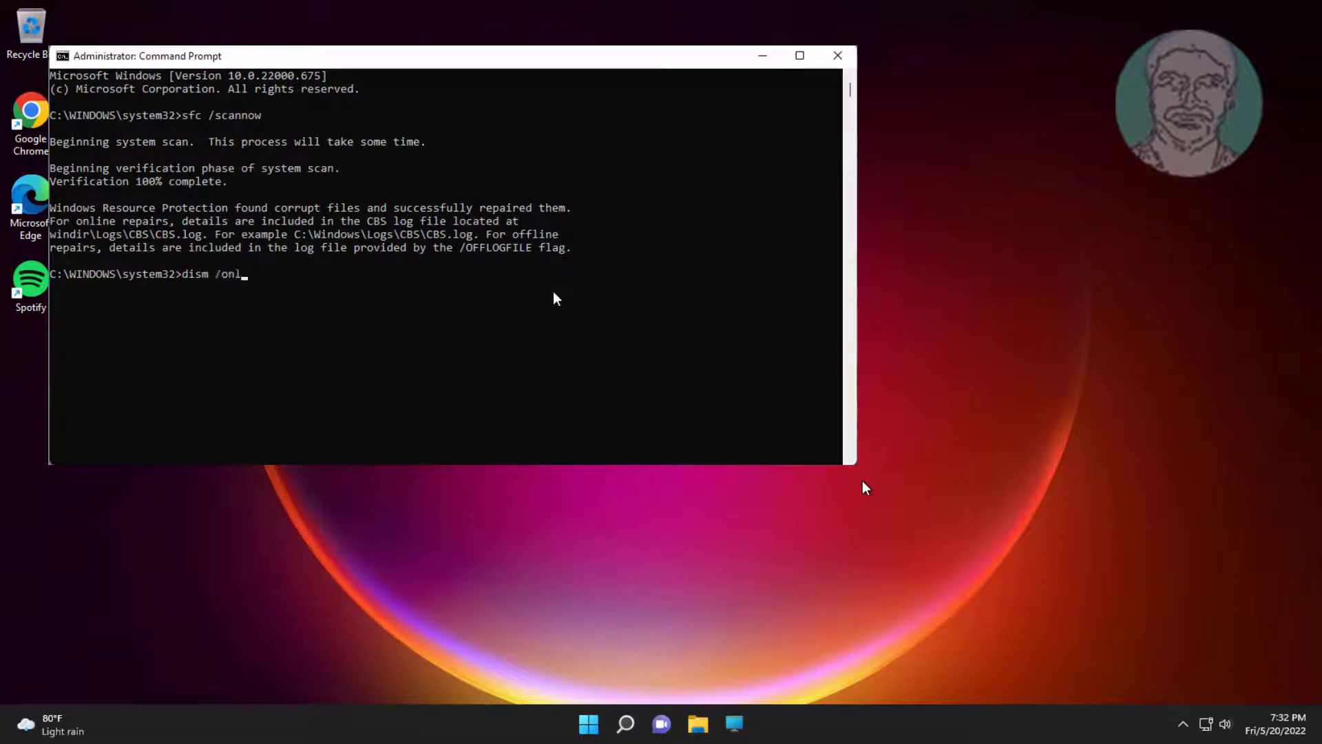
type("ine /clean")
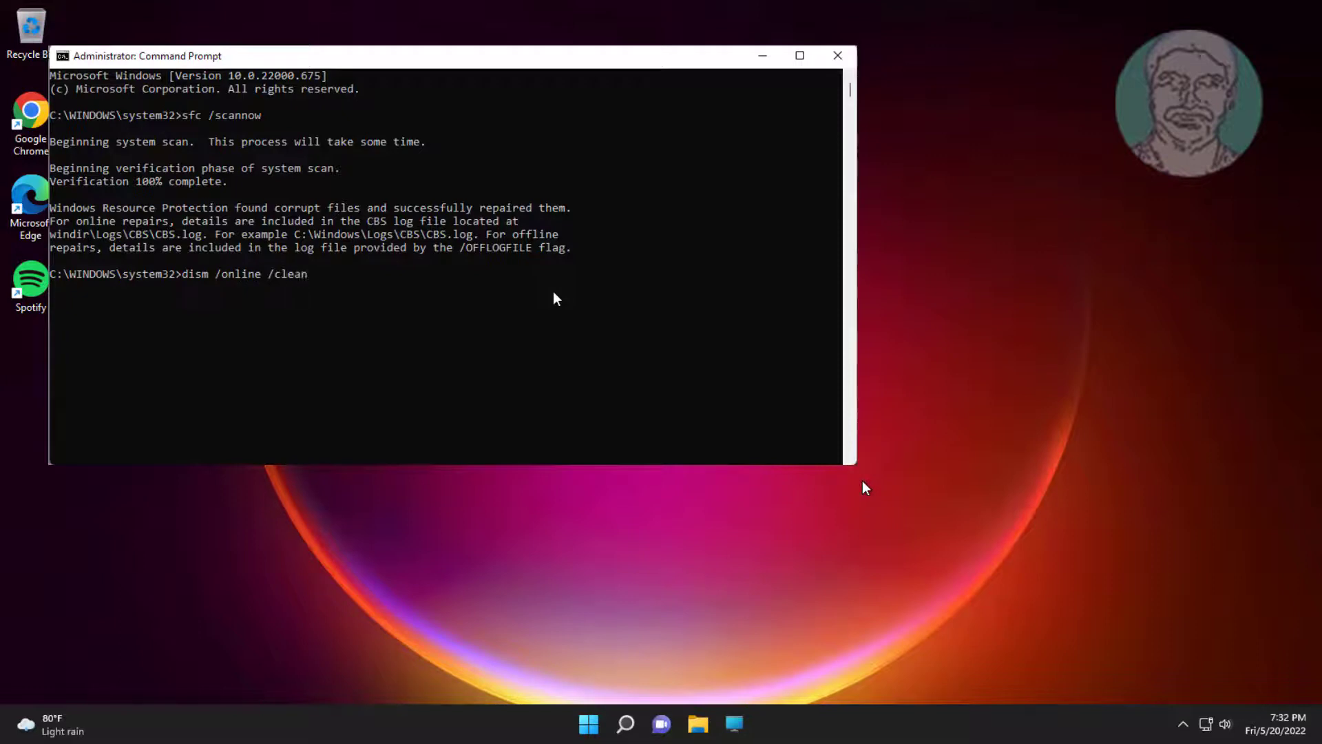
type("up-image /restorehealth")
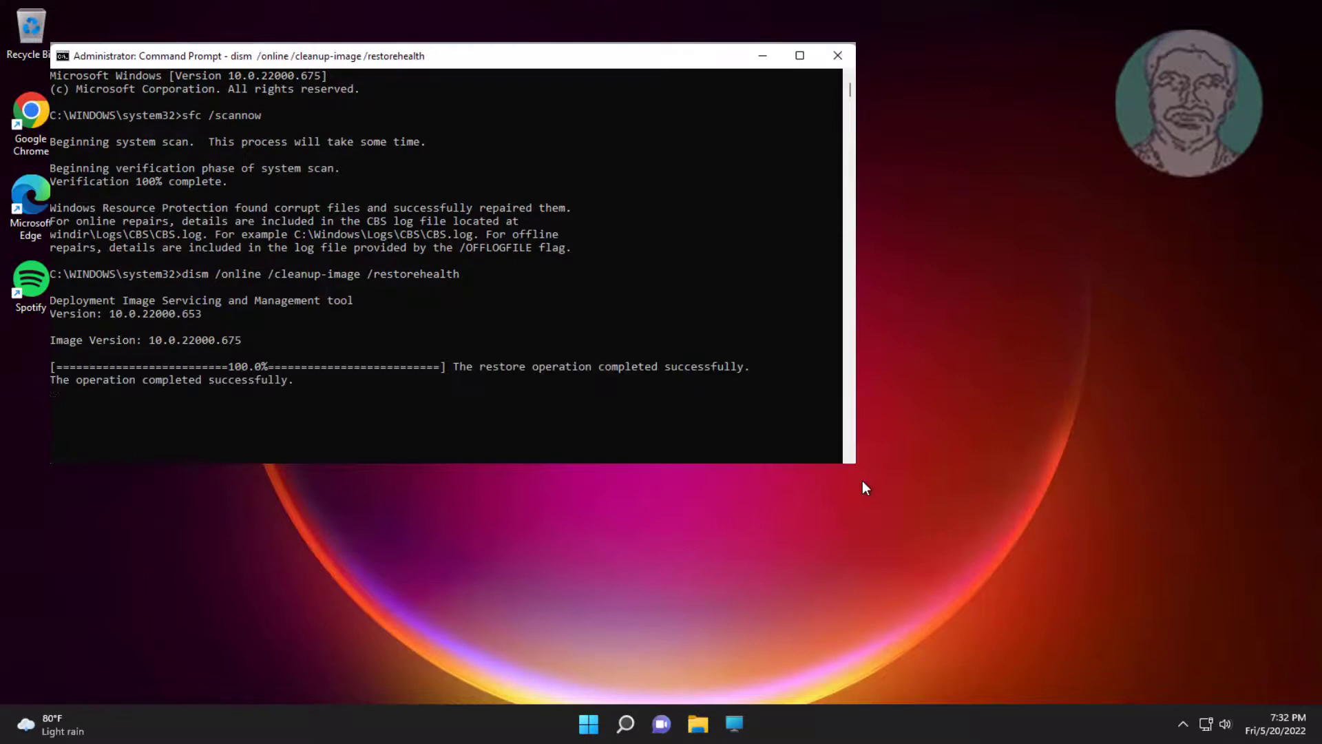
type("e")
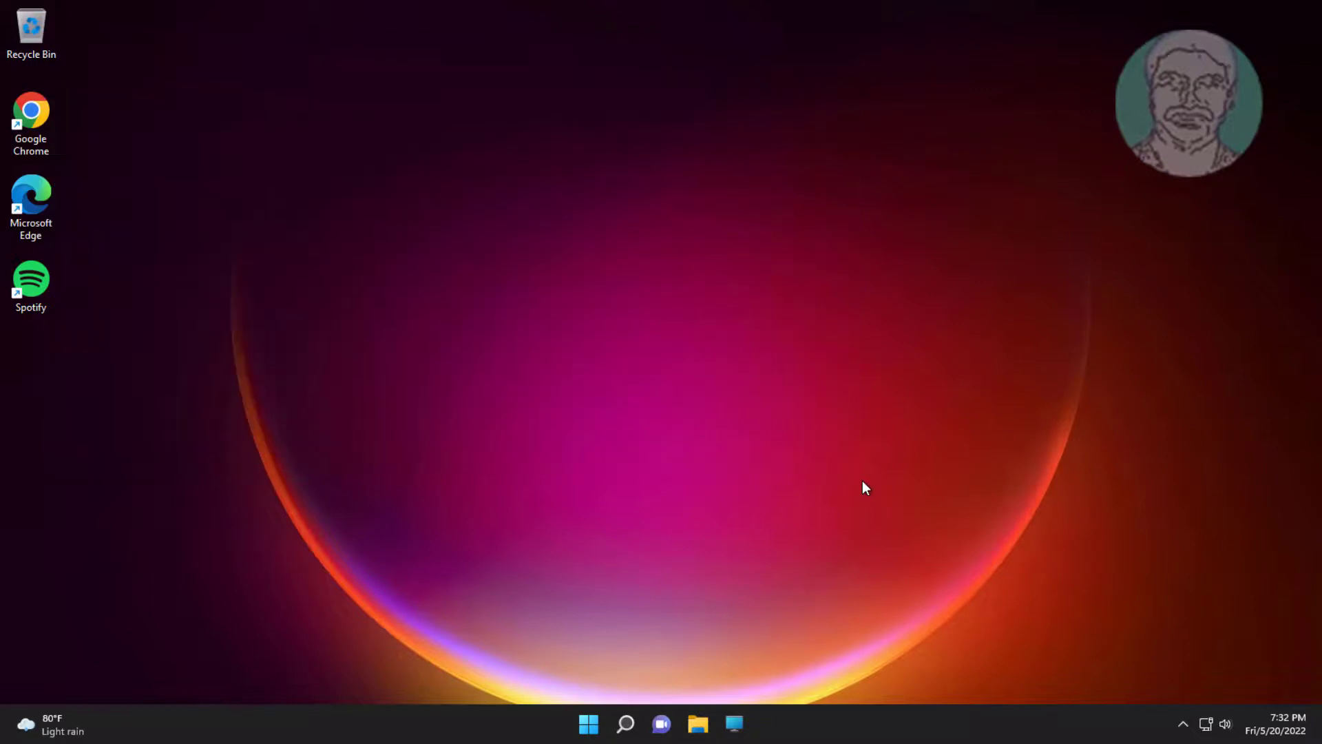
mouse_move(514, 442)
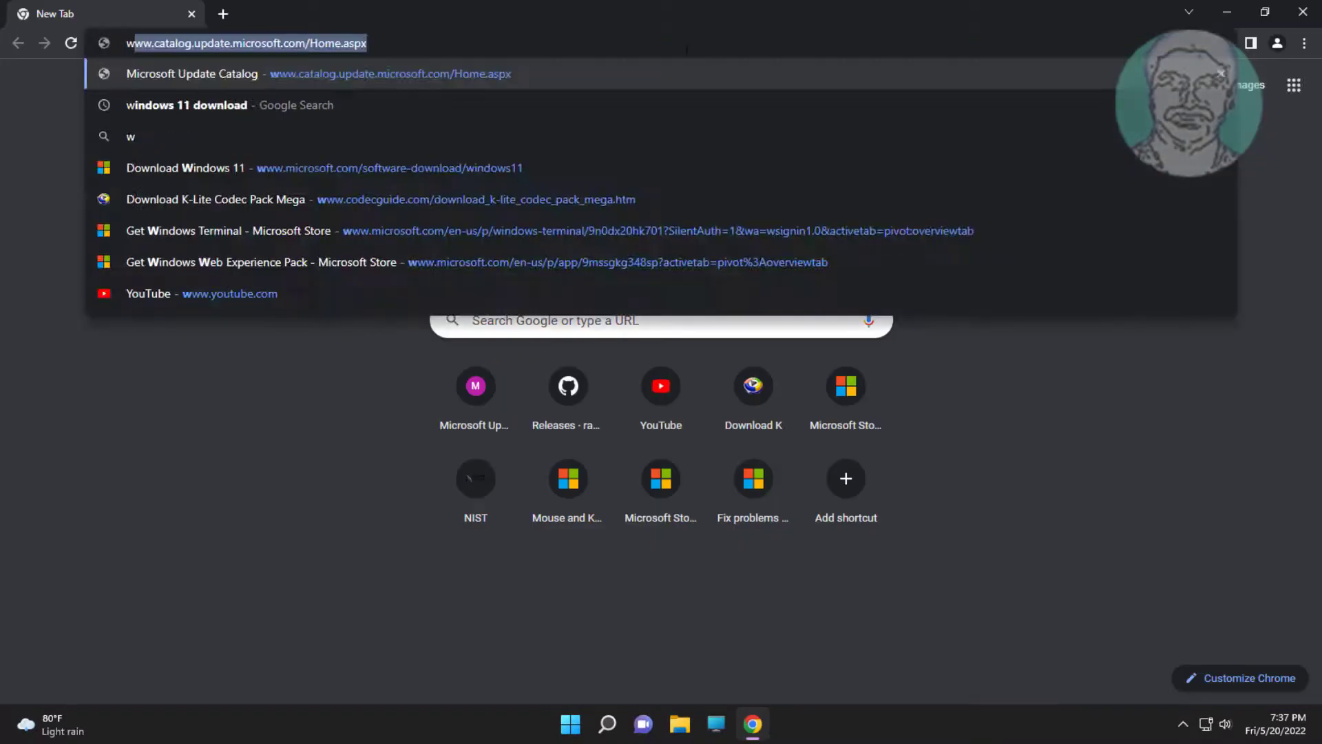
Search 'windows 11 download' and download Microsoft's Windows 11 installation media tool.
type("windows 1")
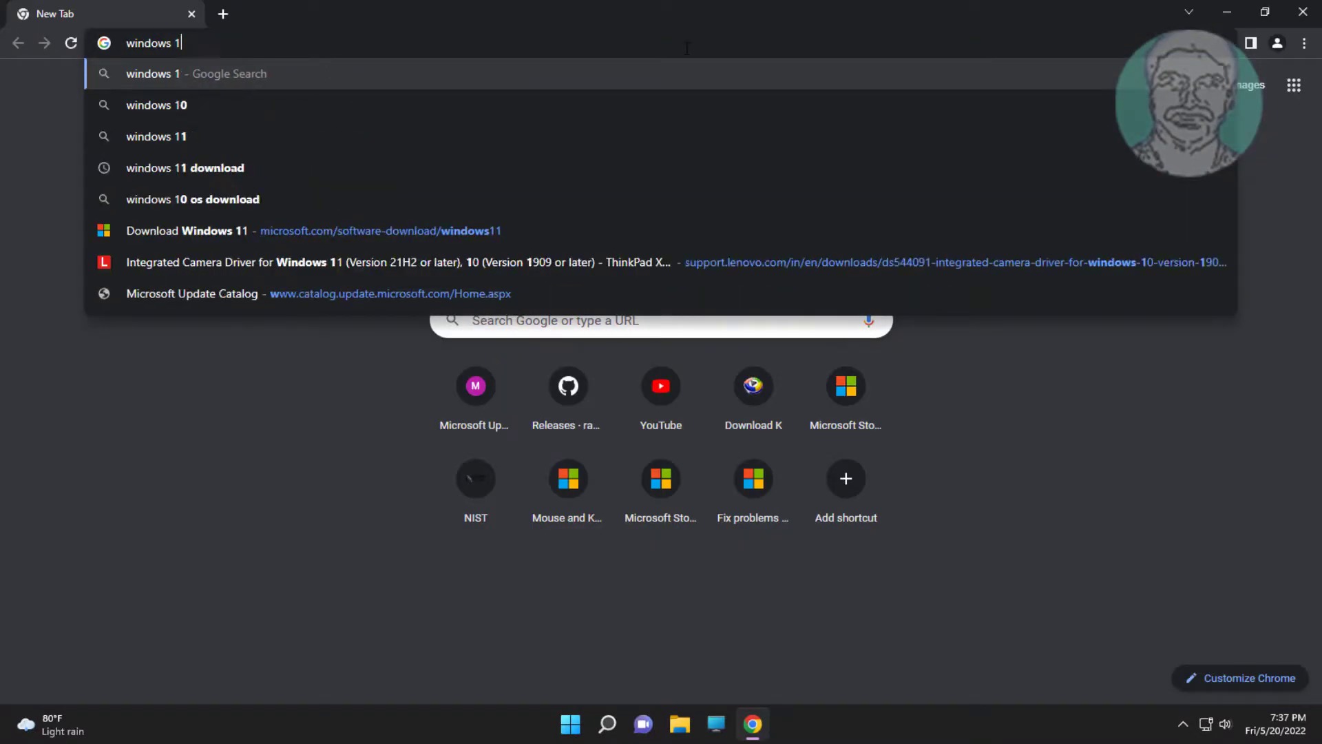
left_click(184, 167)
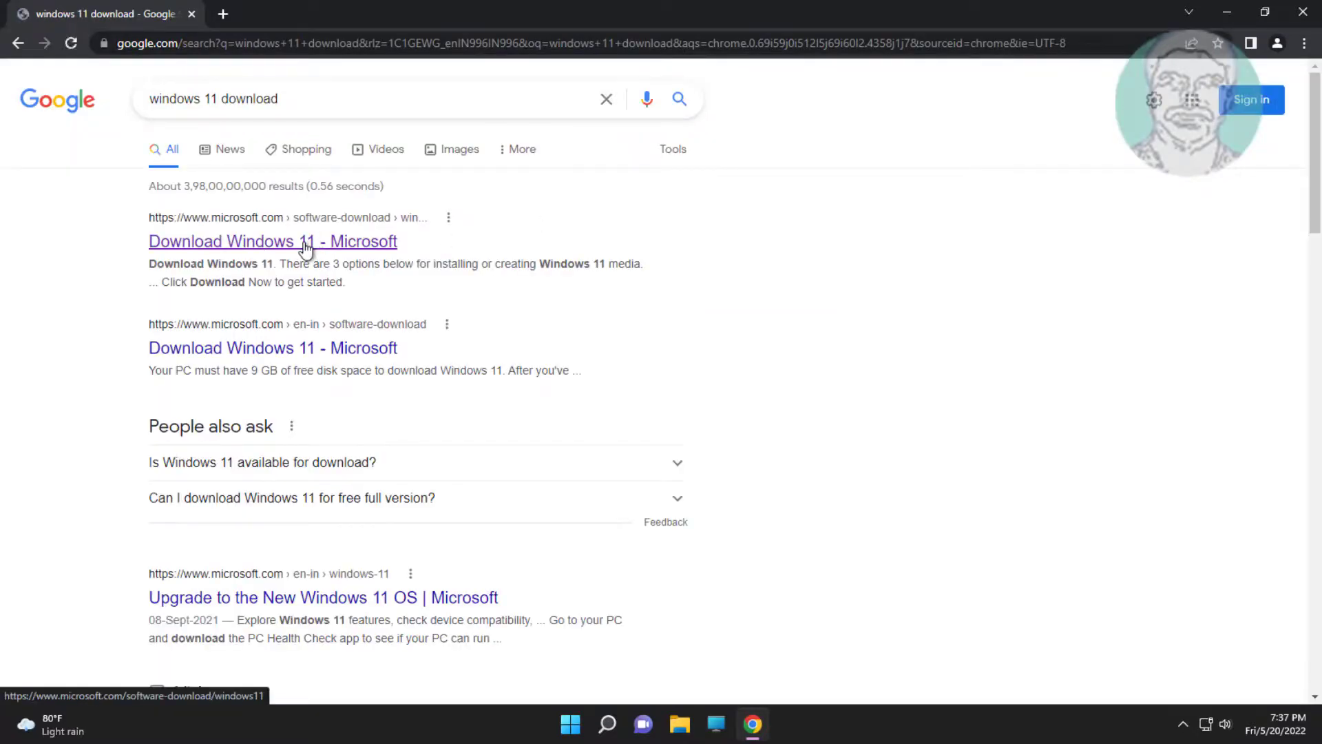
left_click(273, 241)
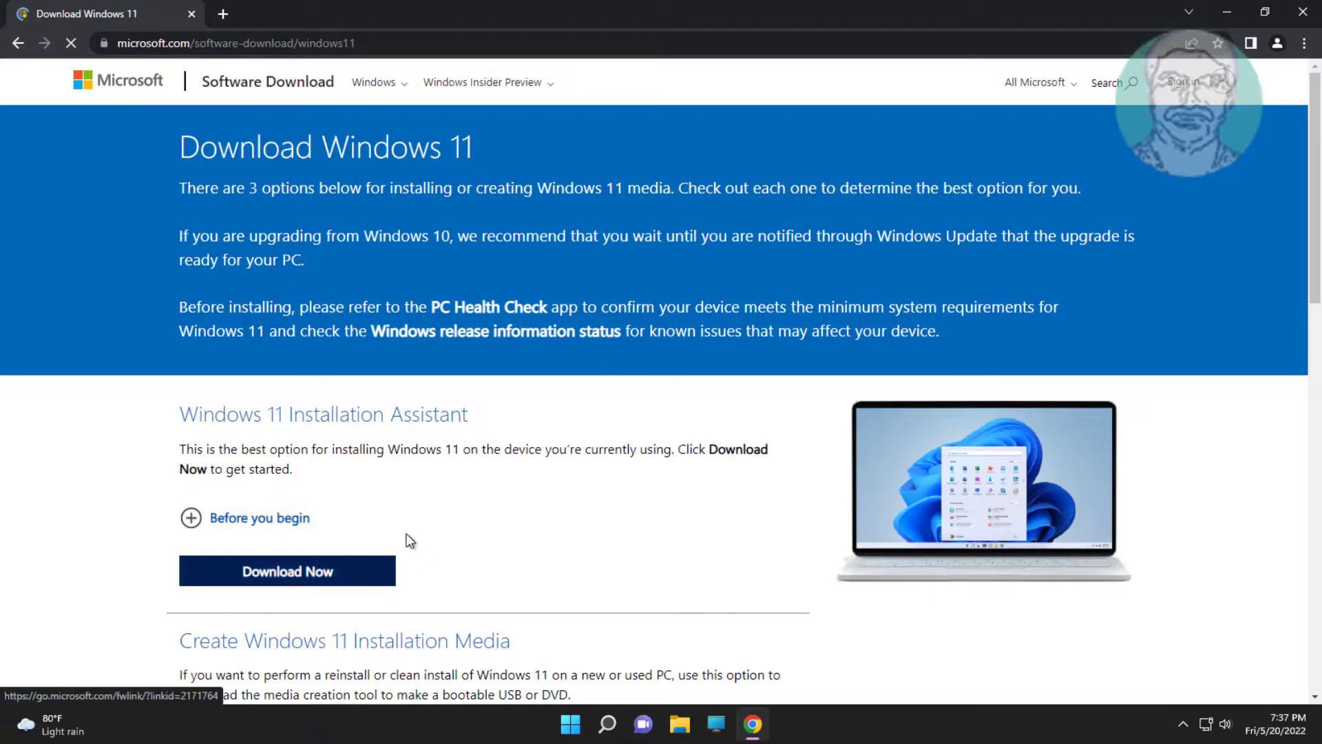
scroll("down", 3)
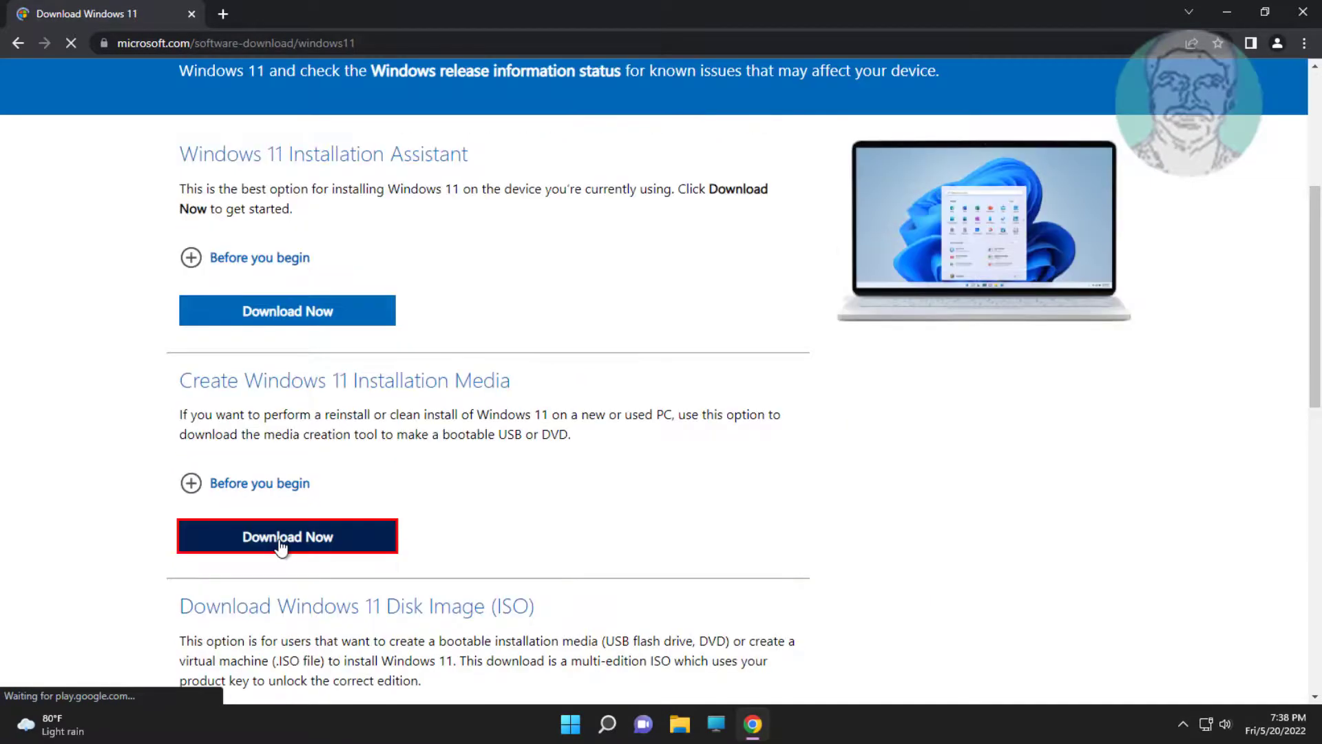
left_click(286, 537)
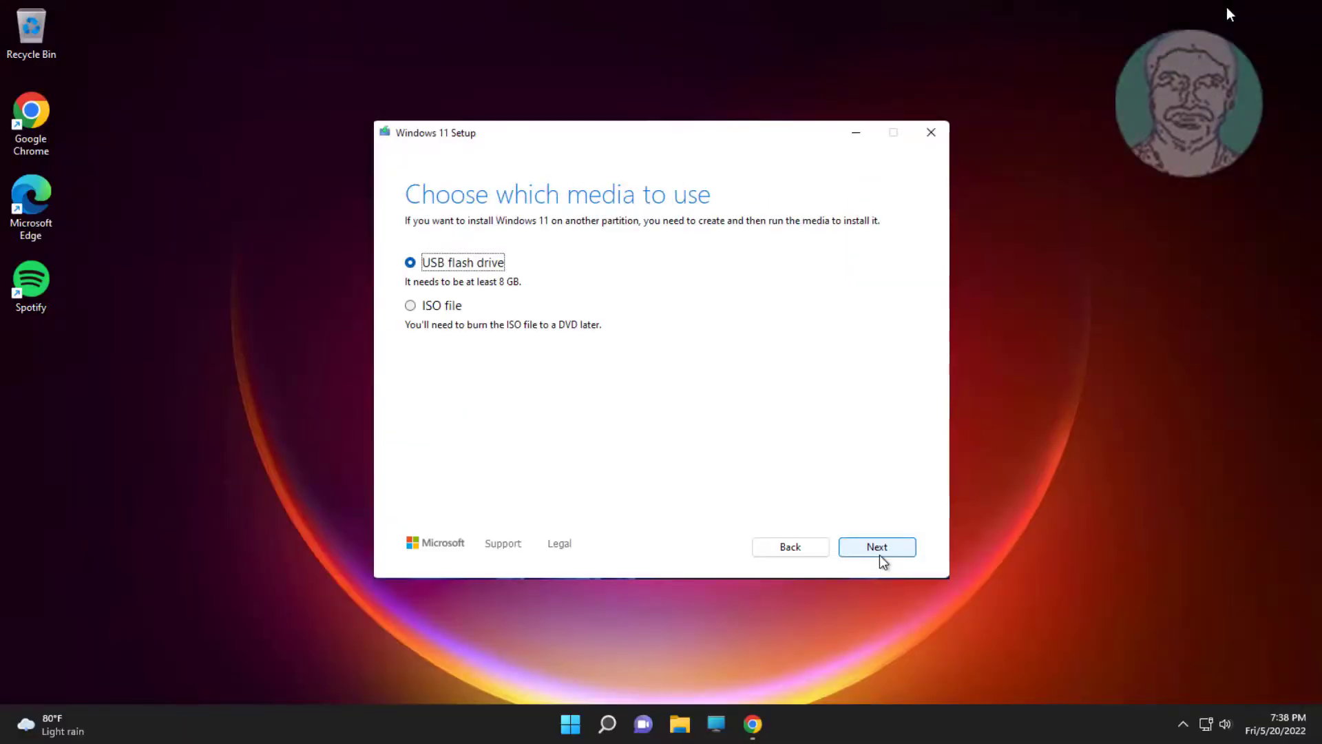
Choose the ISO file option and save it as Windows.iso in Documents.
left_click(411, 305)
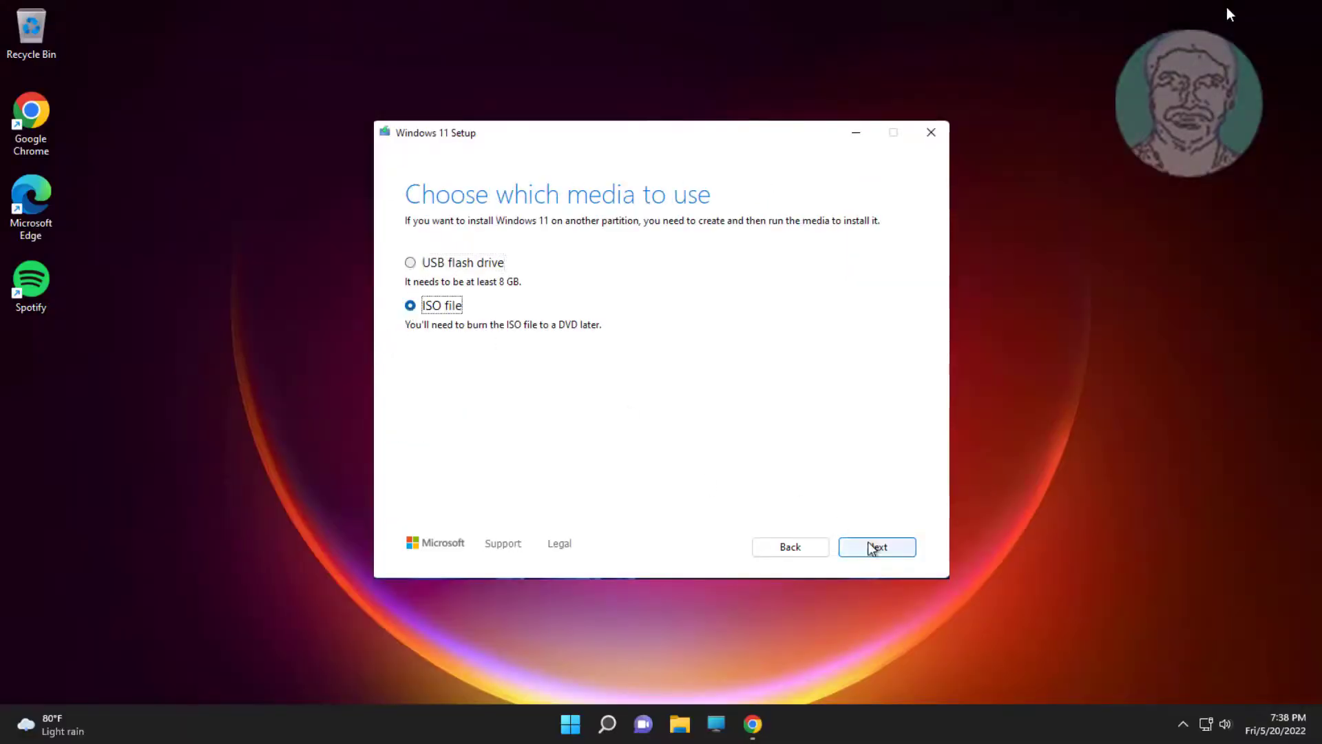
mouse_move(908, 446)
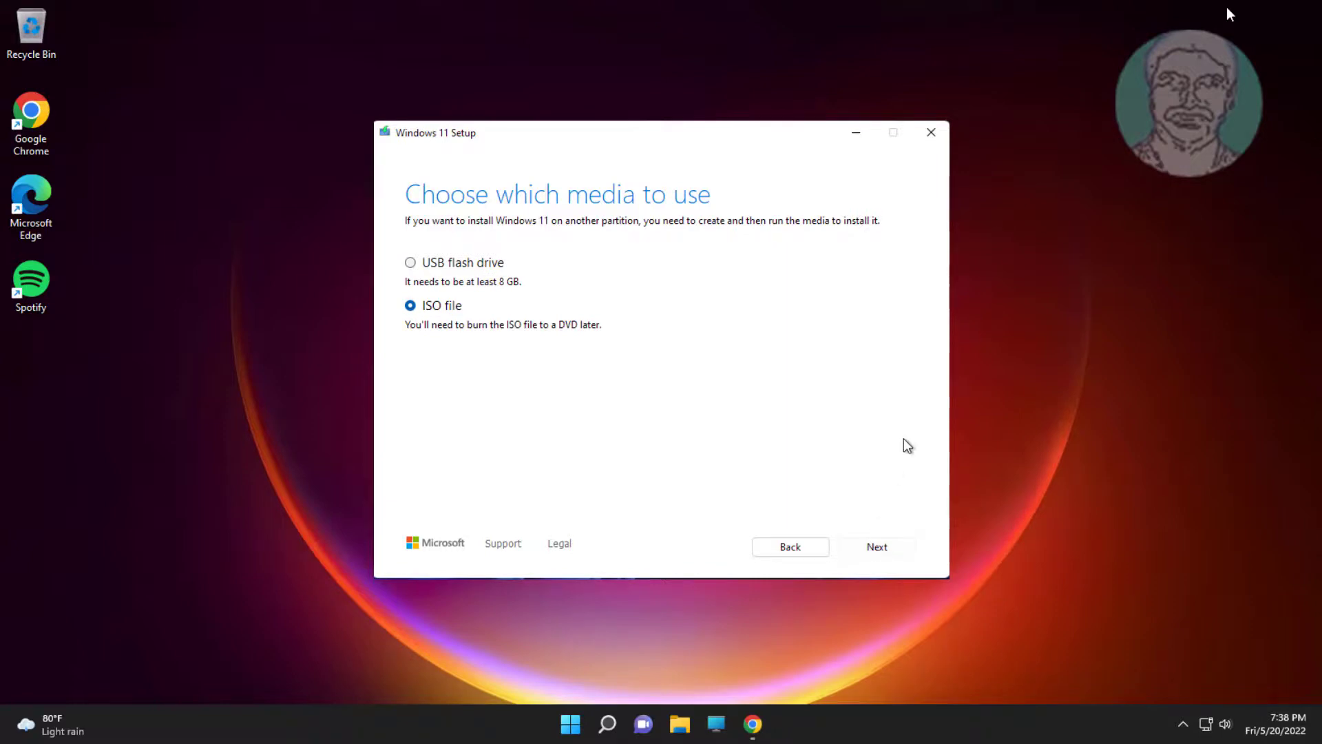
left_click(875, 546)
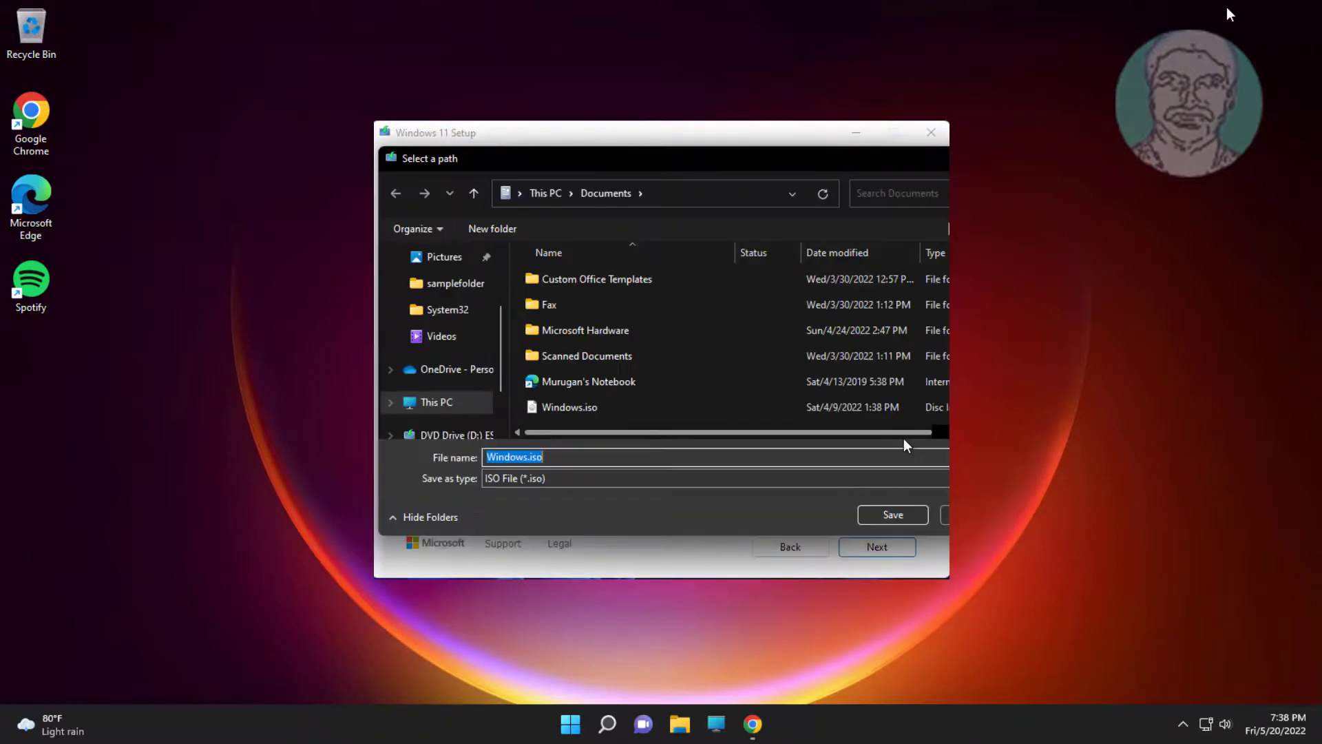
left_click(891, 514)
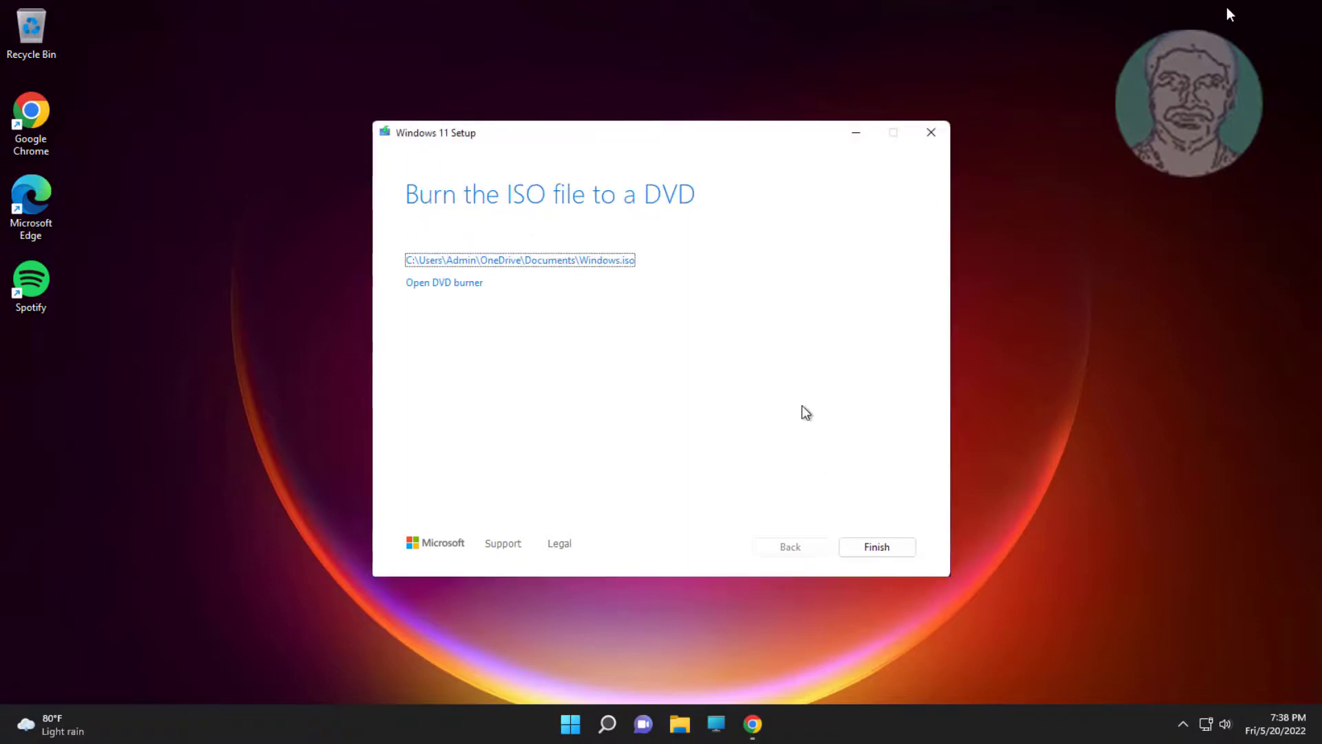
Finish the media tool and advance Setup to install Windows 11 Pro keeping files and apps.
left_click(875, 546)
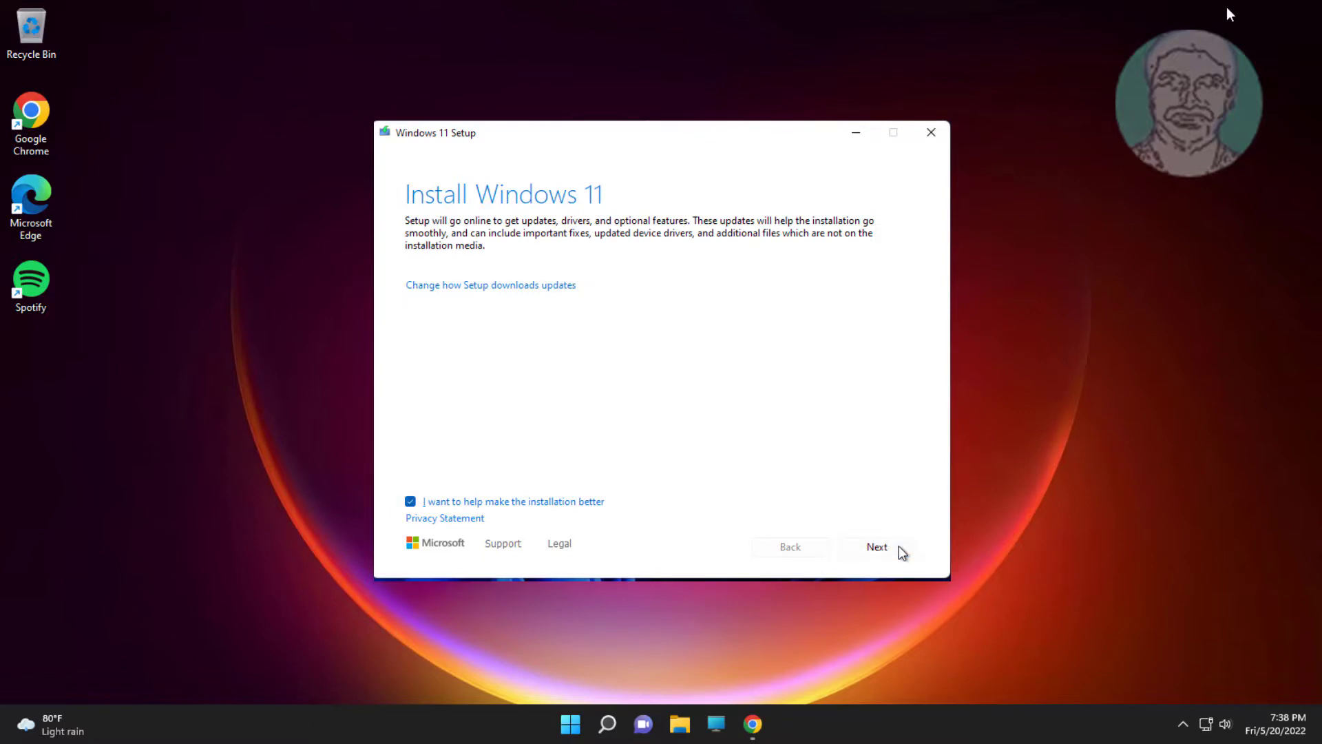
left_click(876, 546)
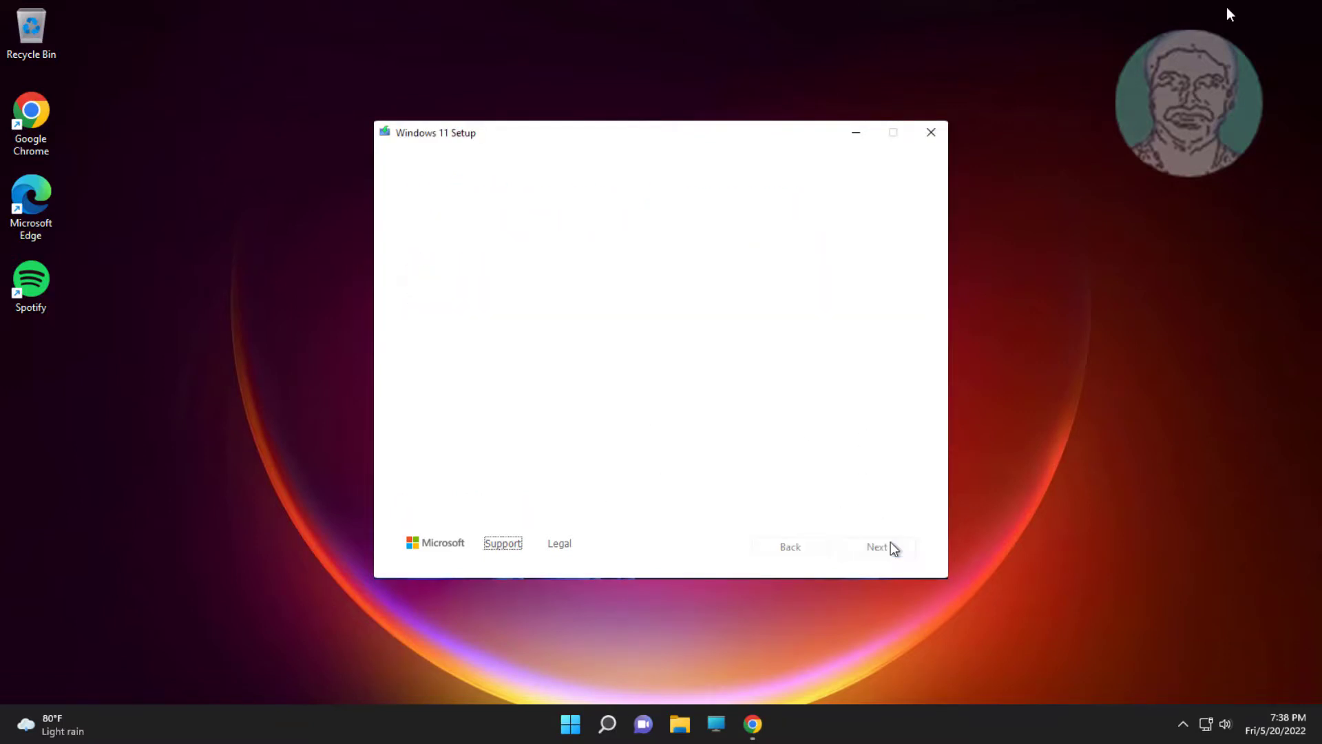
left_click(876, 546)
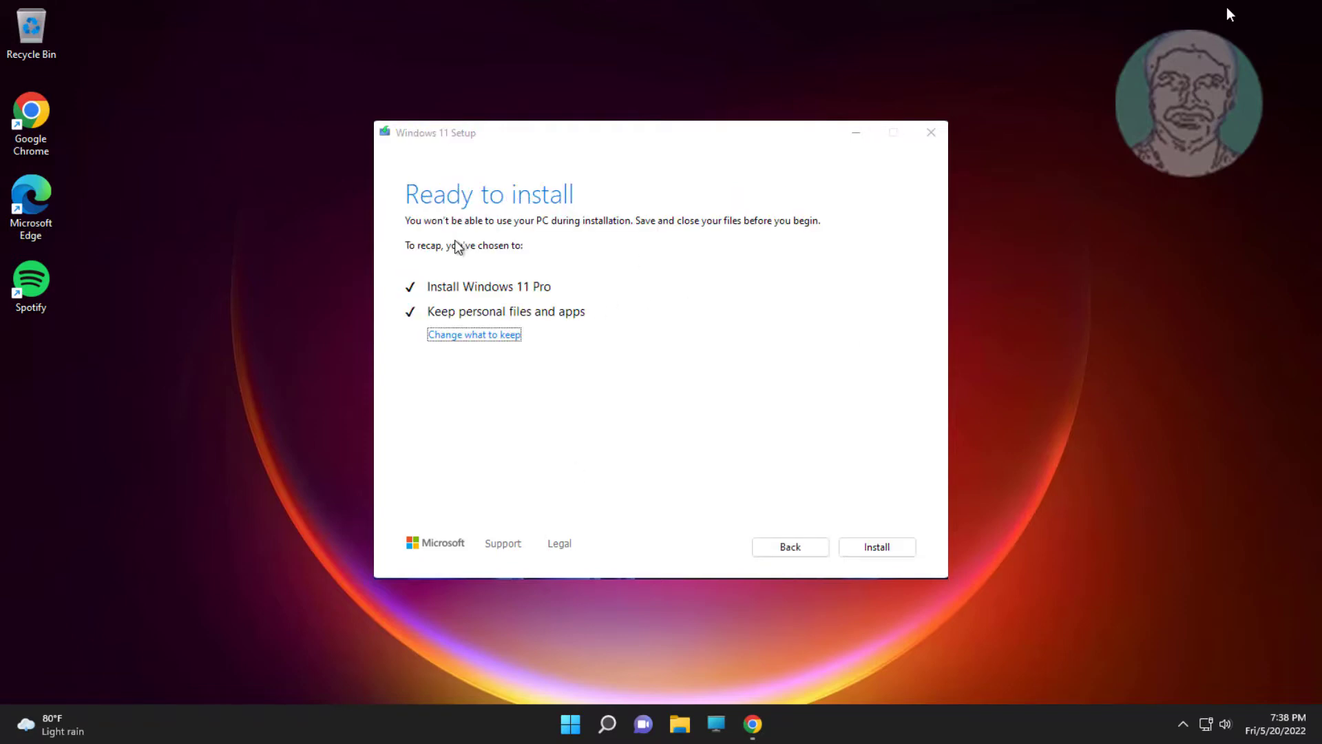
mouse_move(582, 316)
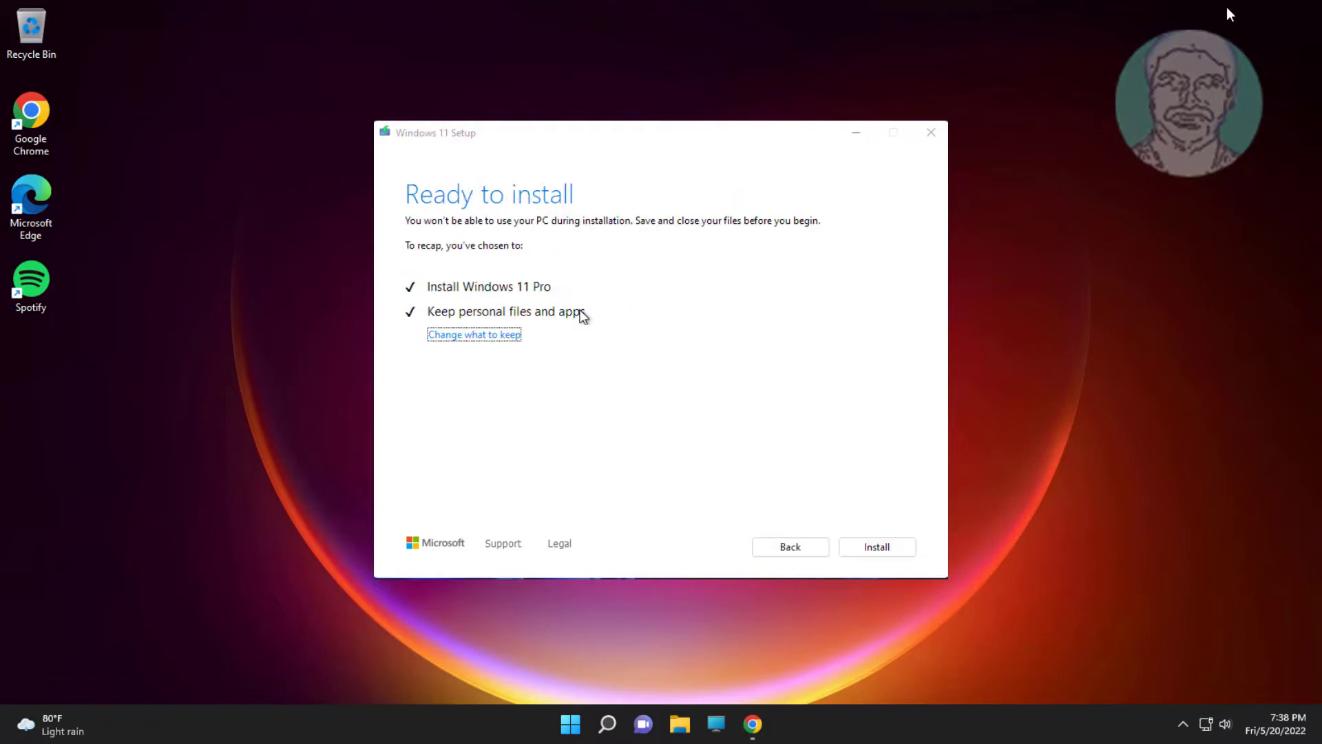
left_click(876, 546)
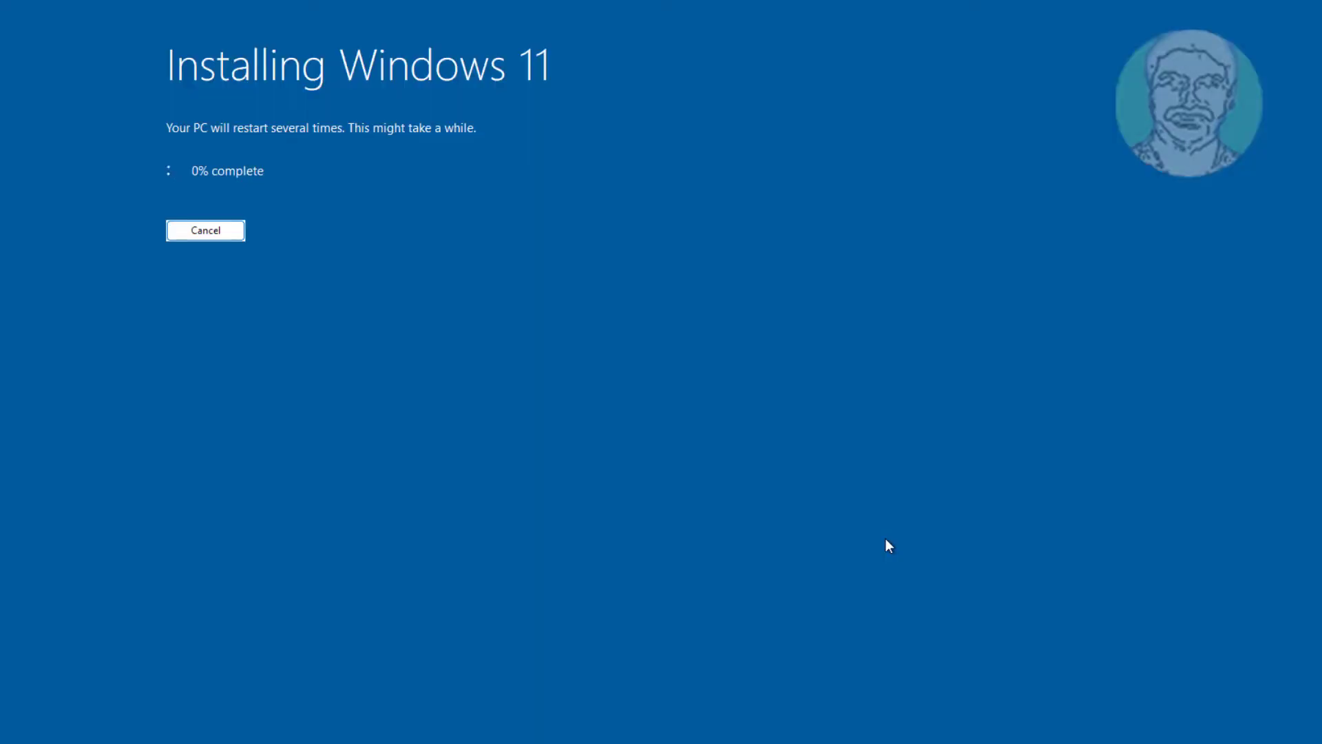
mouse_move(900, 532)
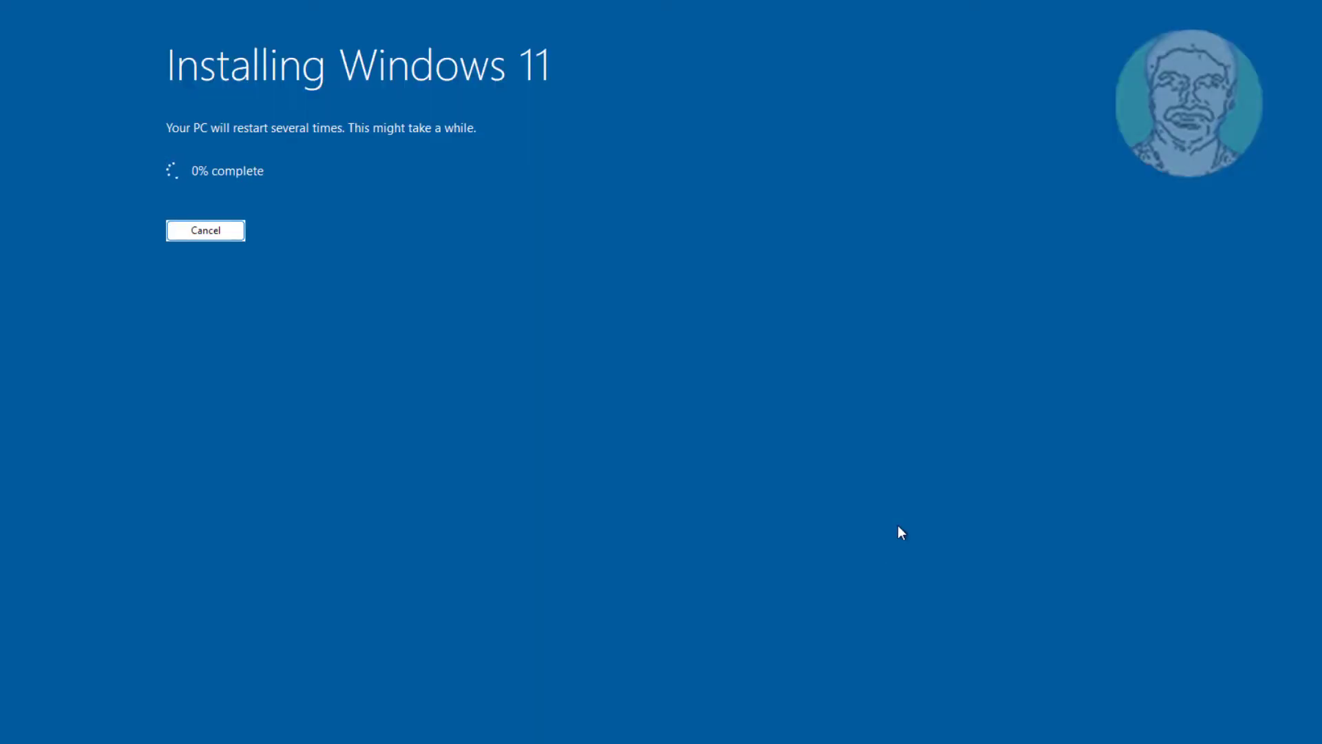